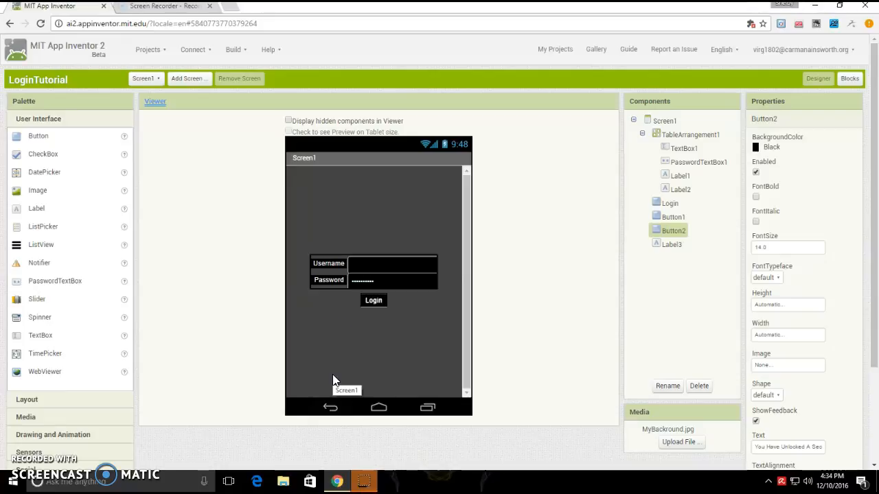
Step: Select Screen1 in the Viewer to show its properties
click(665, 121)
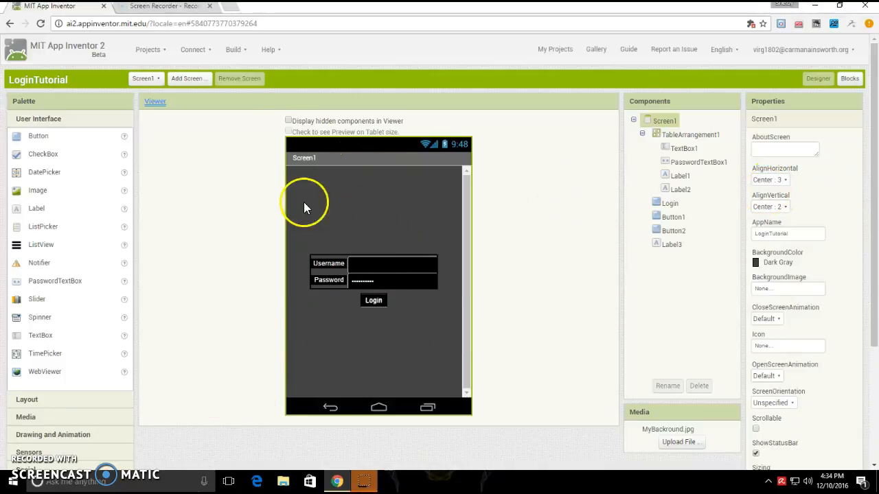
mouse_move(259, 233)
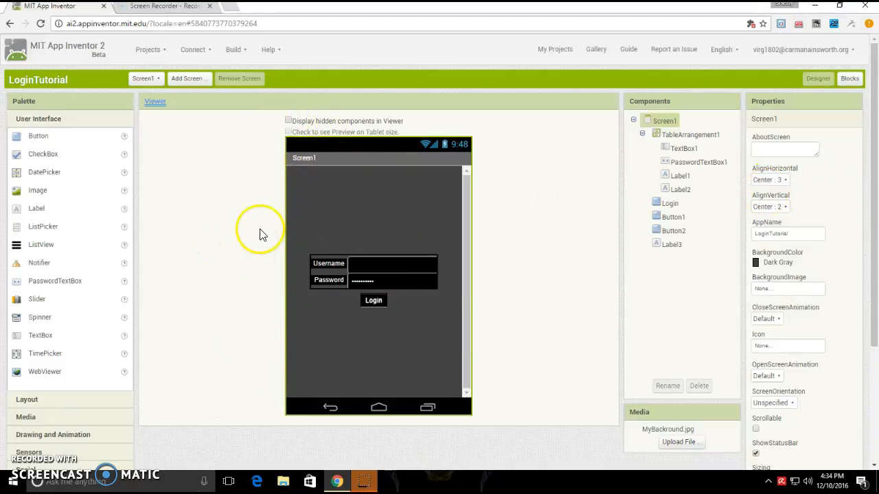
mouse_move(635, 227)
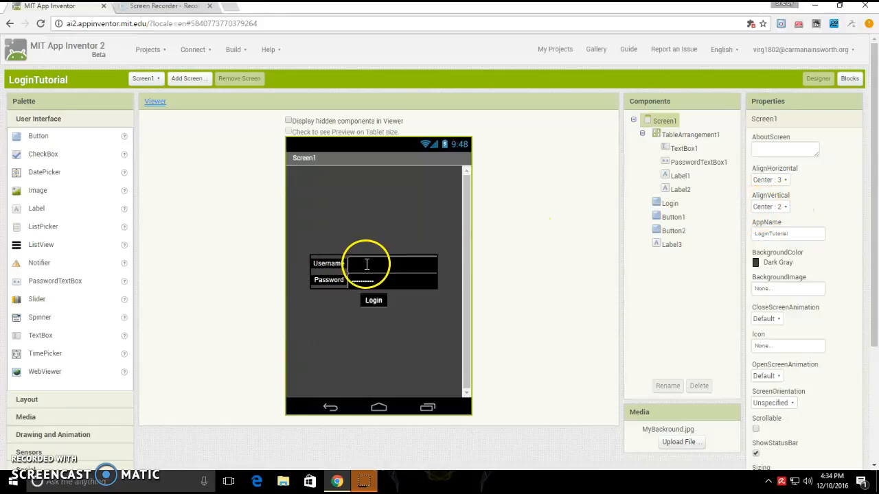
mouse_move(5, 176)
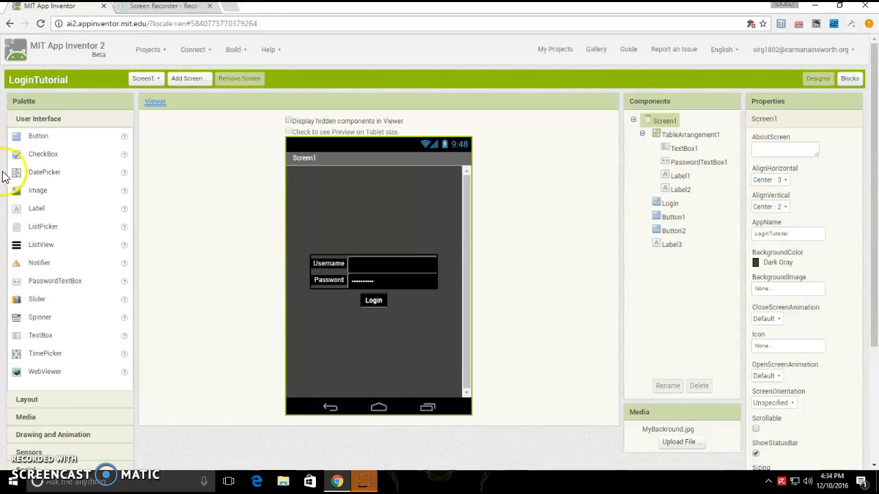
mouse_move(44, 409)
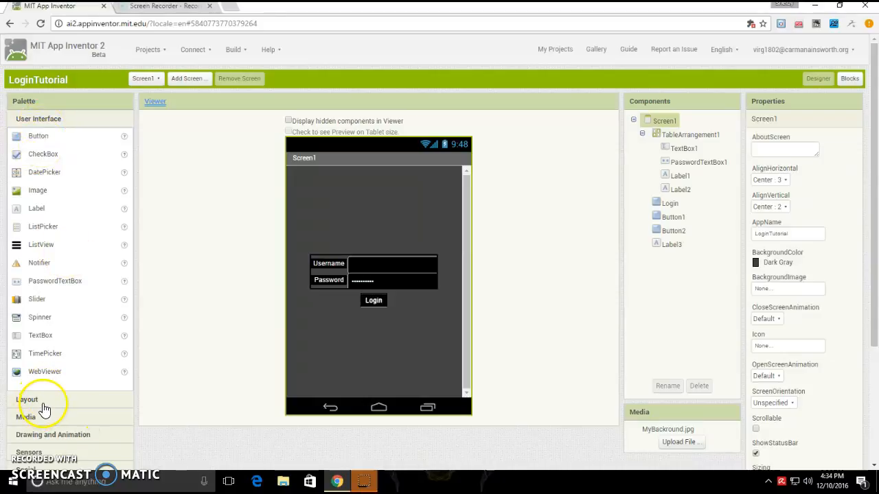
mouse_move(35, 402)
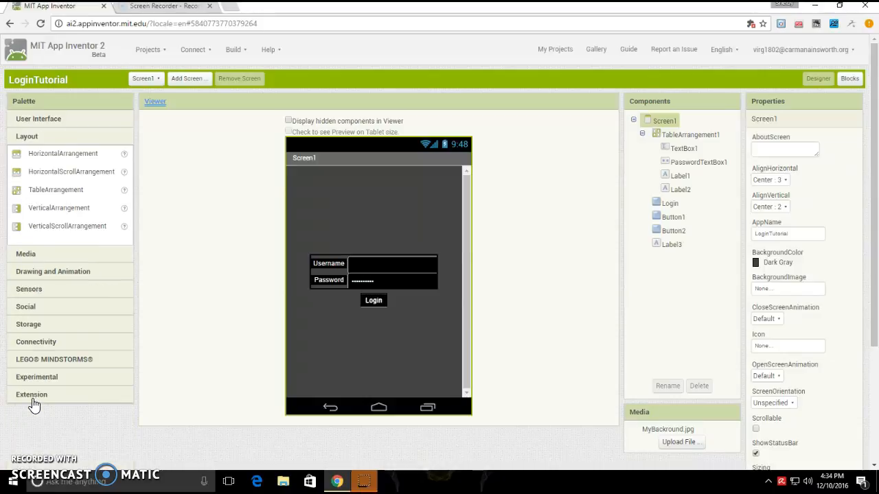
mouse_move(48, 165)
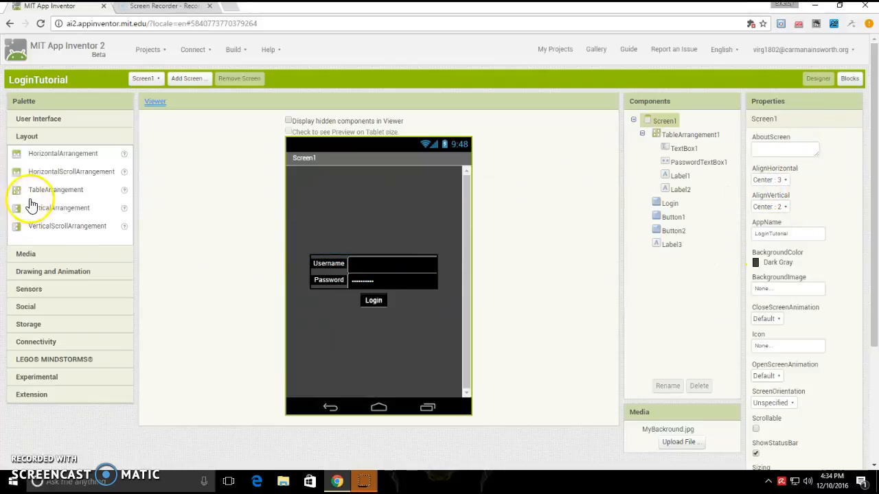
mouse_move(837, 191)
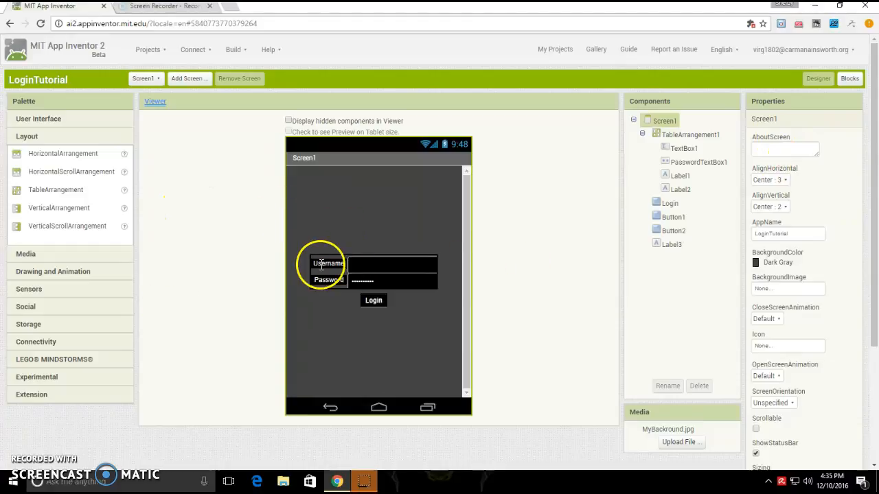
Step: Reopen the User Interface drawer in the Palette
click(39, 118)
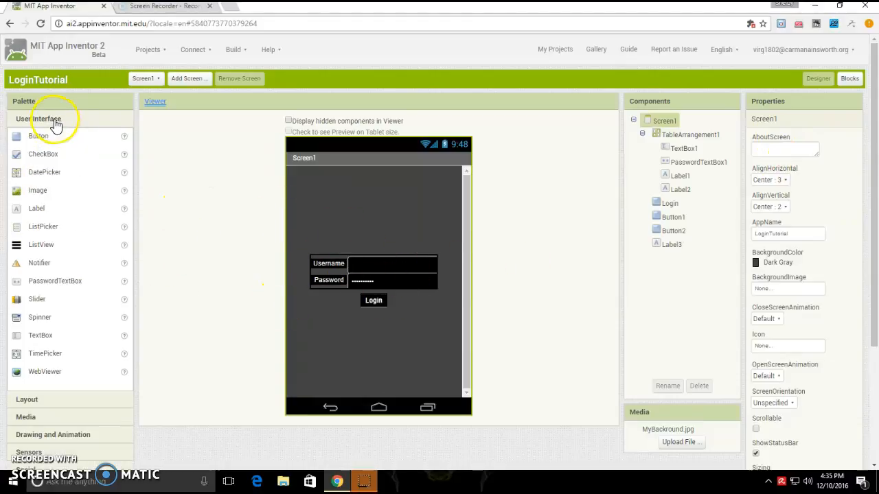
mouse_move(62, 234)
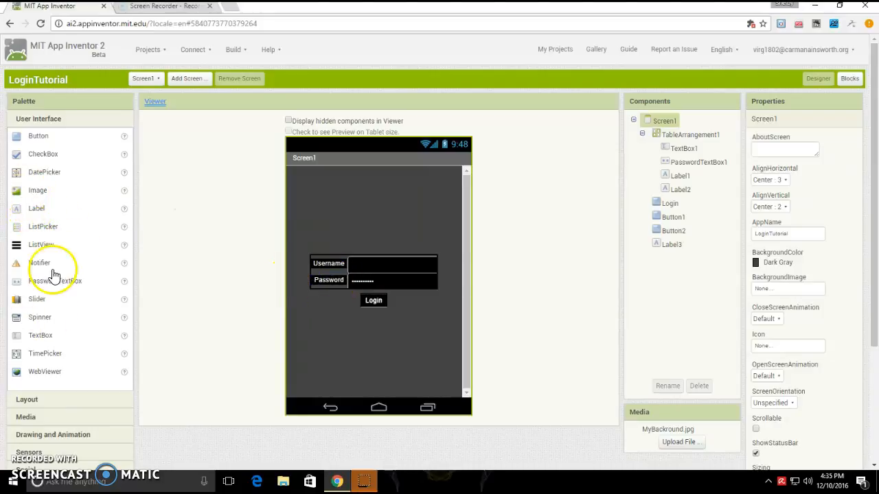
mouse_move(44, 327)
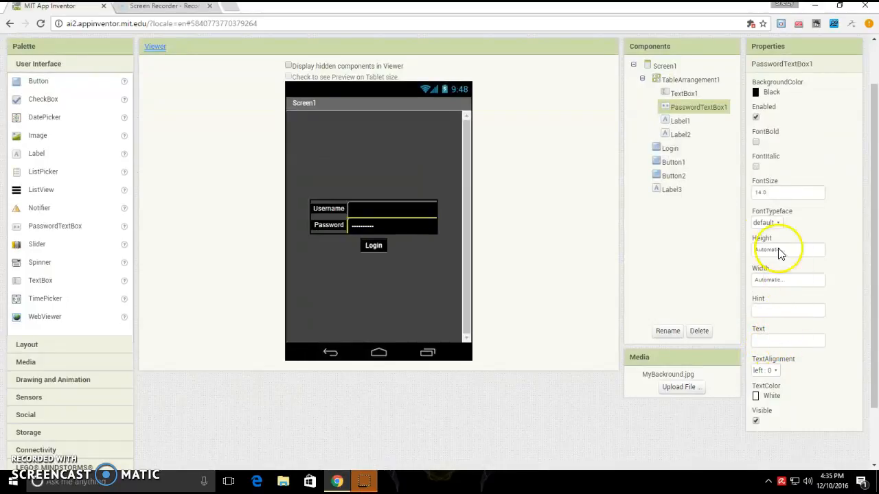
click(788, 310)
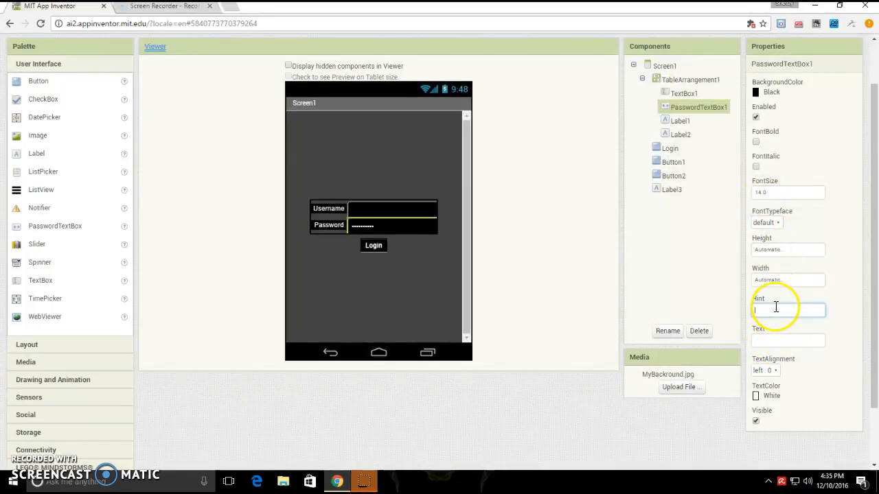
mouse_move(787, 340)
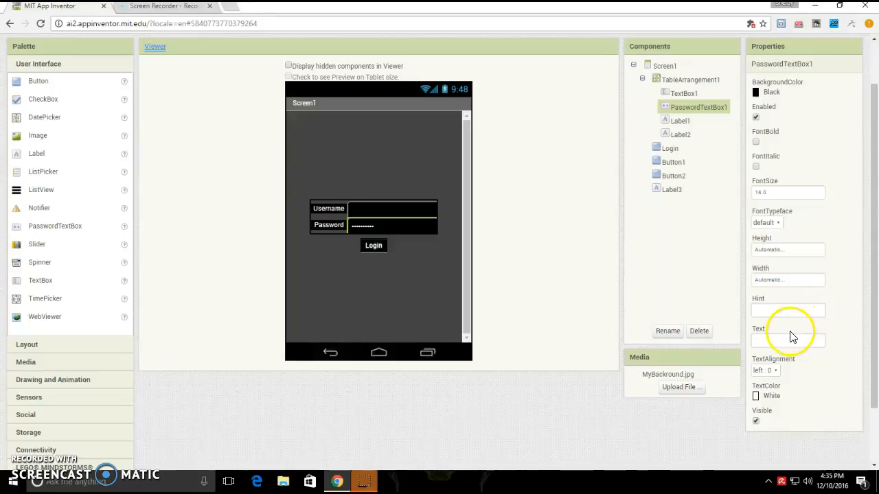
mouse_move(401, 225)
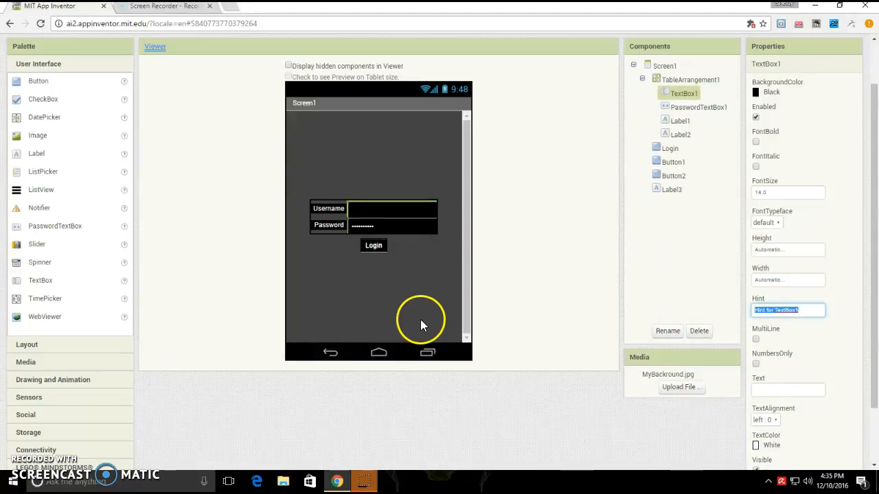
click(697, 107)
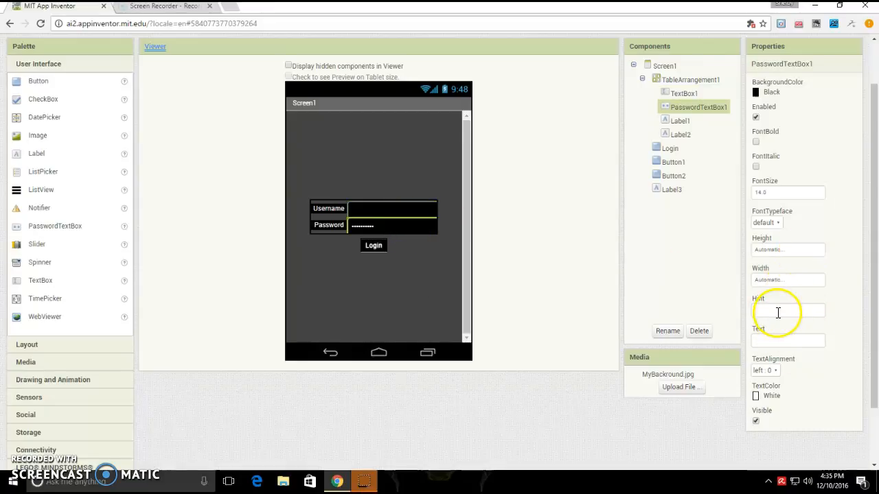
click(764, 371)
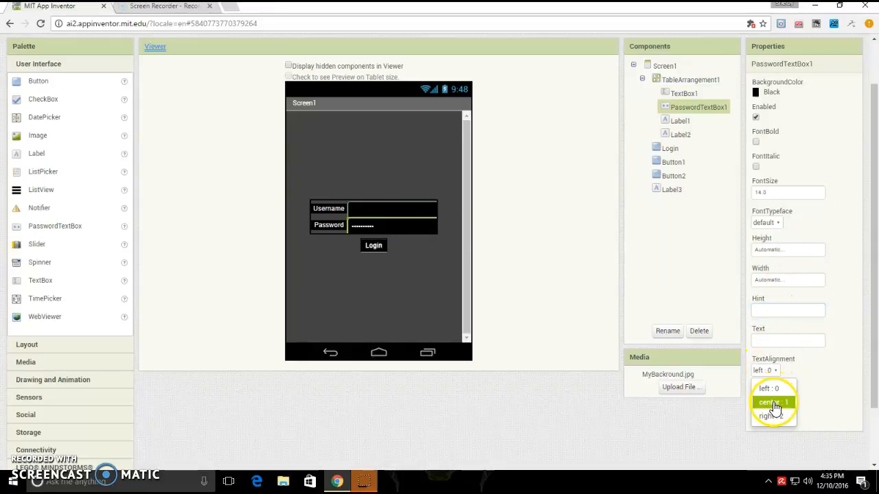
click(775, 401)
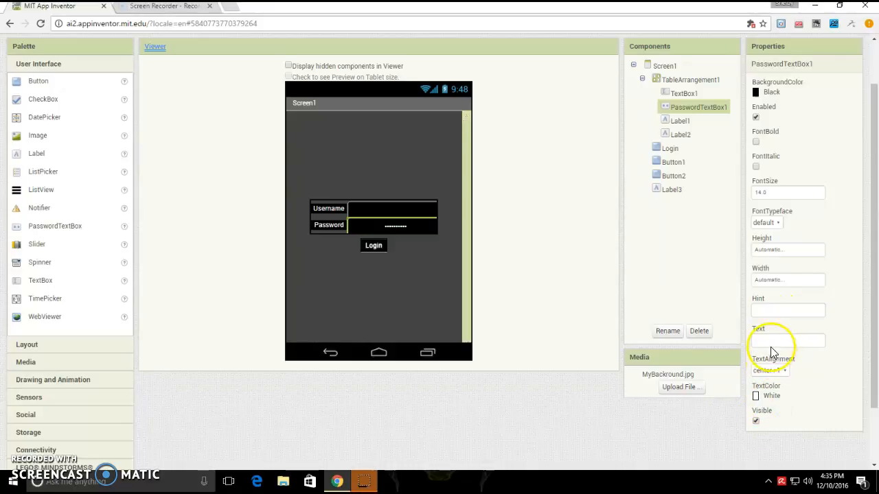
click(769, 370)
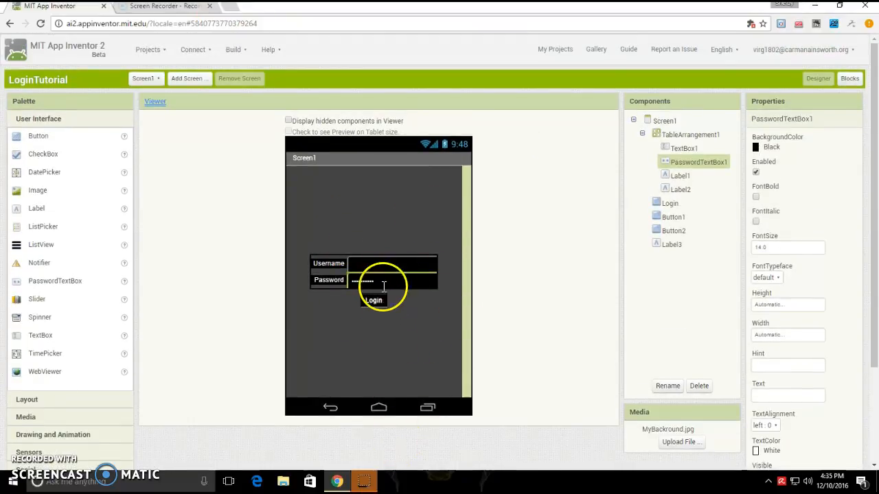
mouse_move(81, 234)
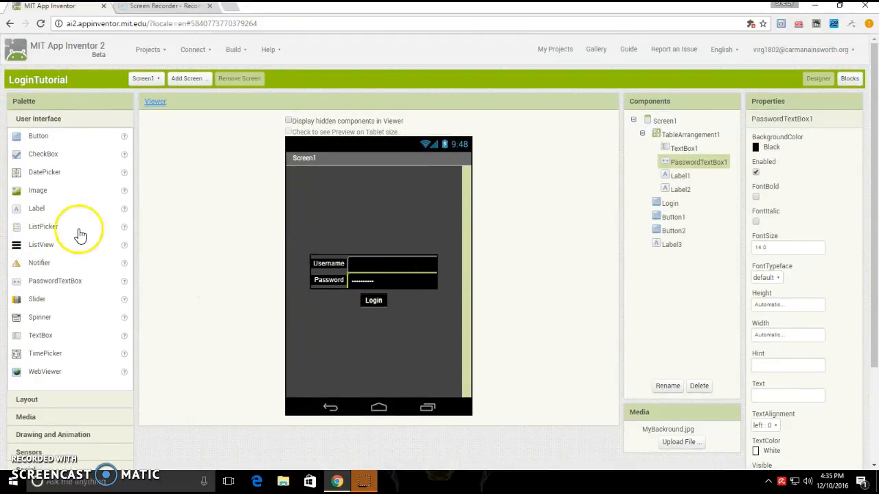
mouse_move(326, 295)
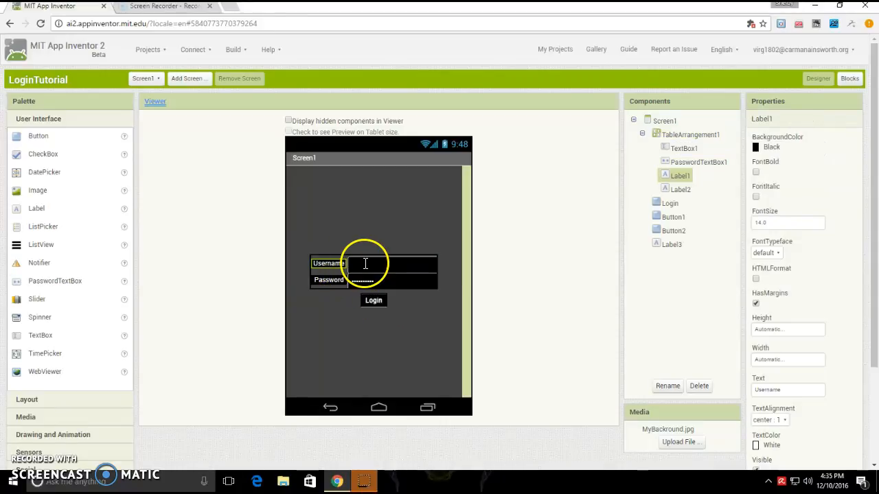
click(788, 329)
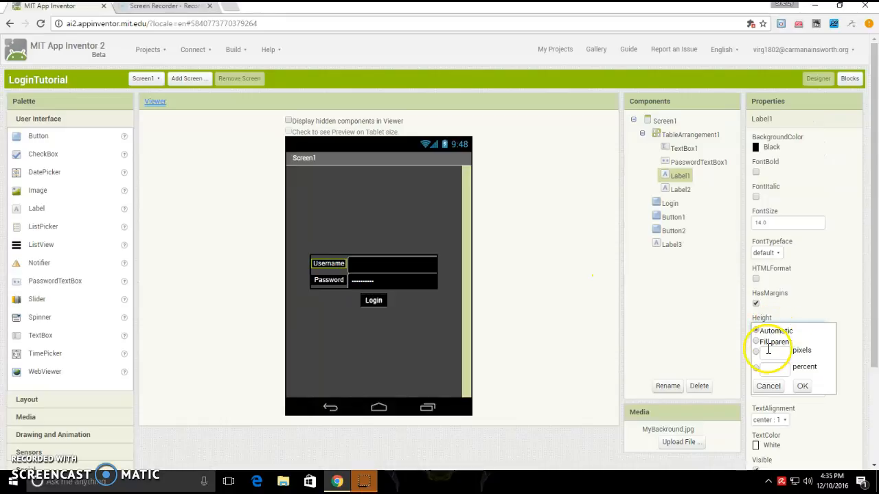
click(755, 351)
text(30)
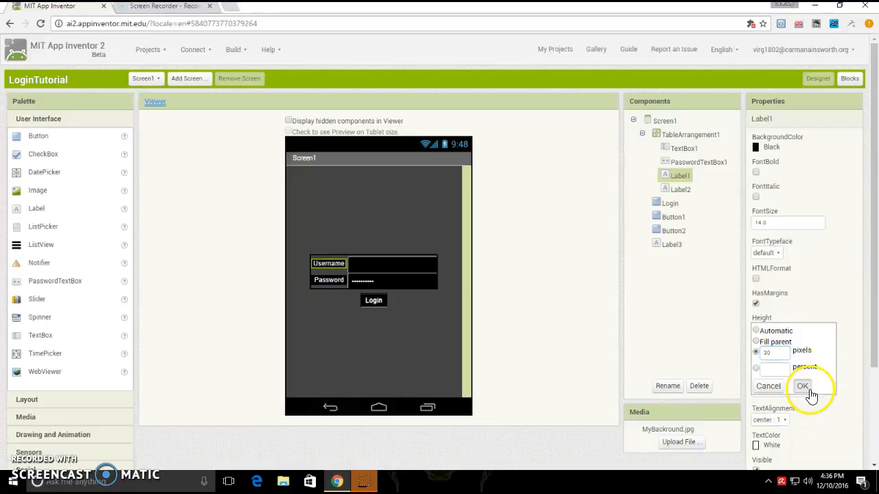
click(802, 385)
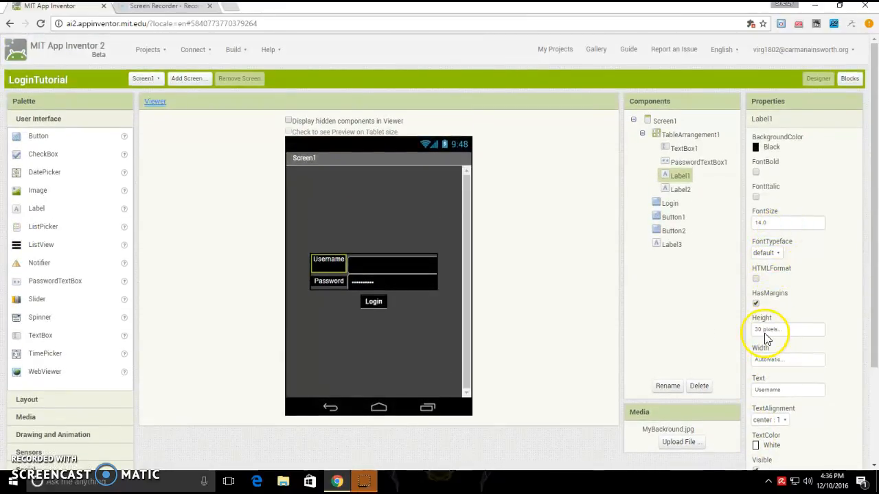
click(787, 329)
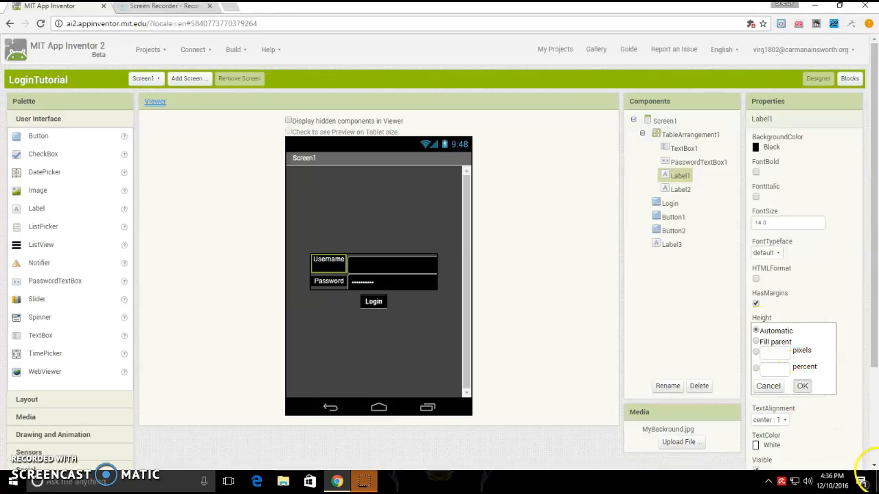
click(802, 385)
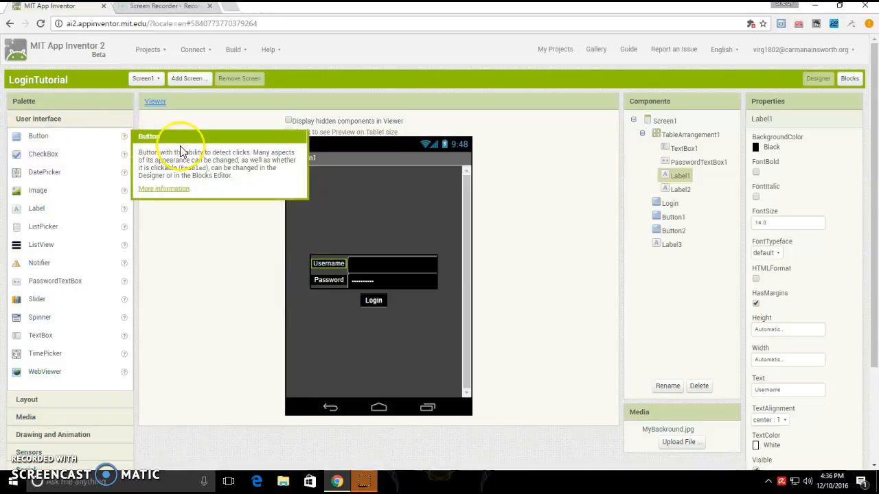
mouse_move(99, 149)
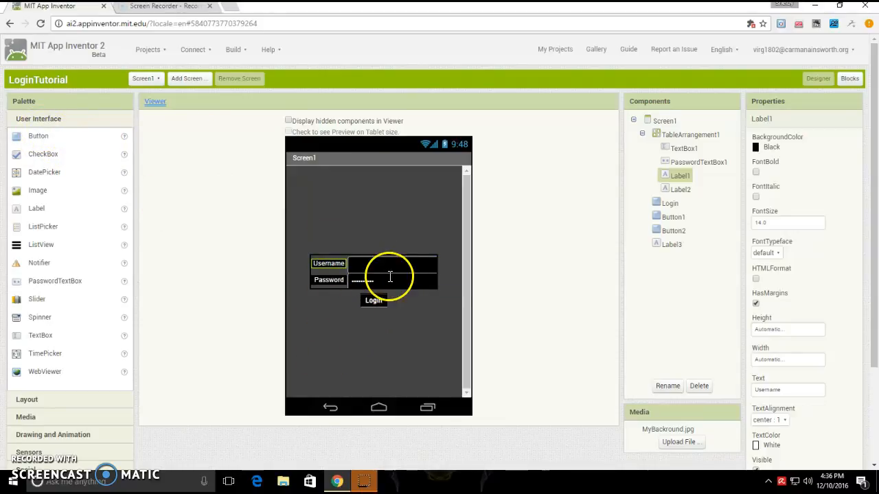
mouse_move(465, 300)
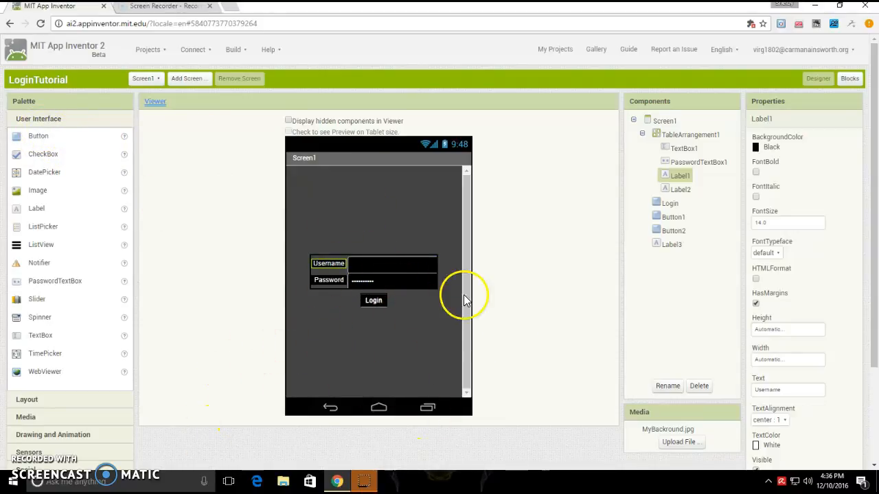
mouse_move(679, 242)
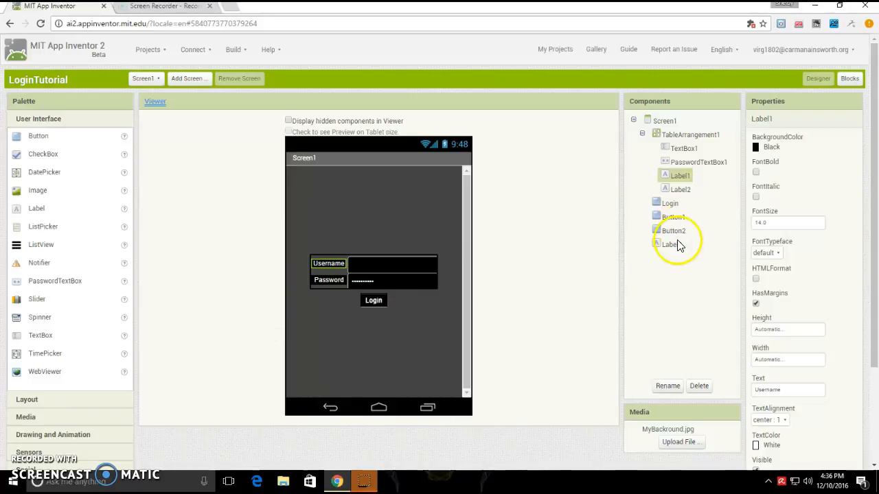
click(672, 244)
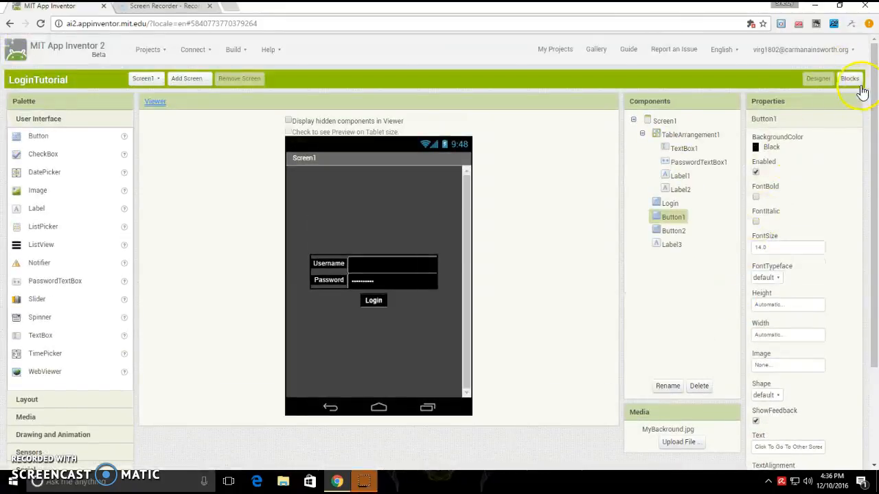
mouse_move(858, 85)
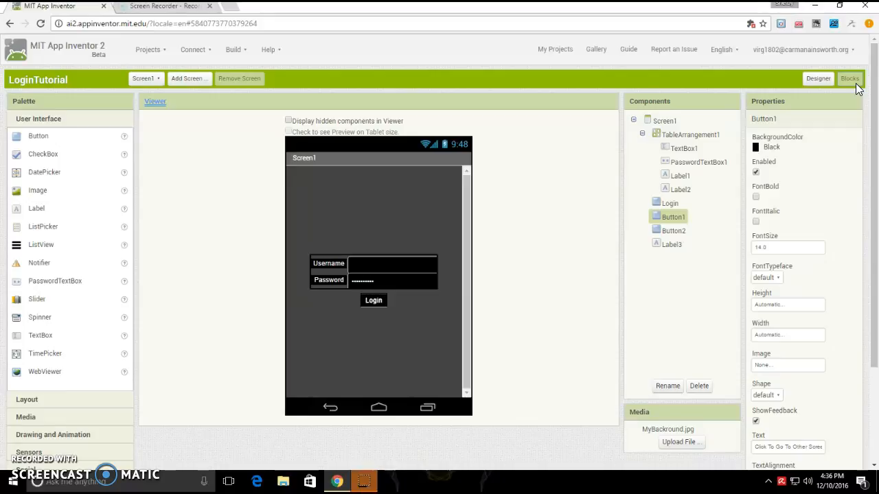
Step: Switch to the Blocks editor and browse the Login component's and Built-in blocks
click(848, 79)
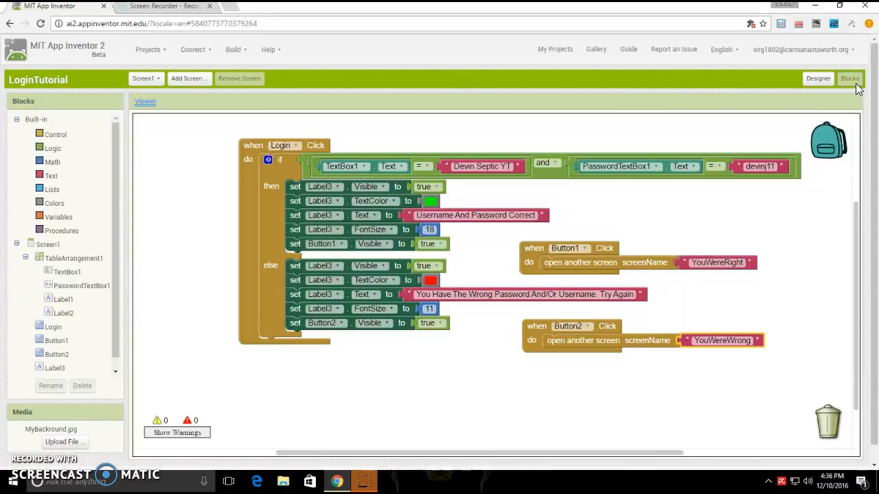
mouse_move(472, 200)
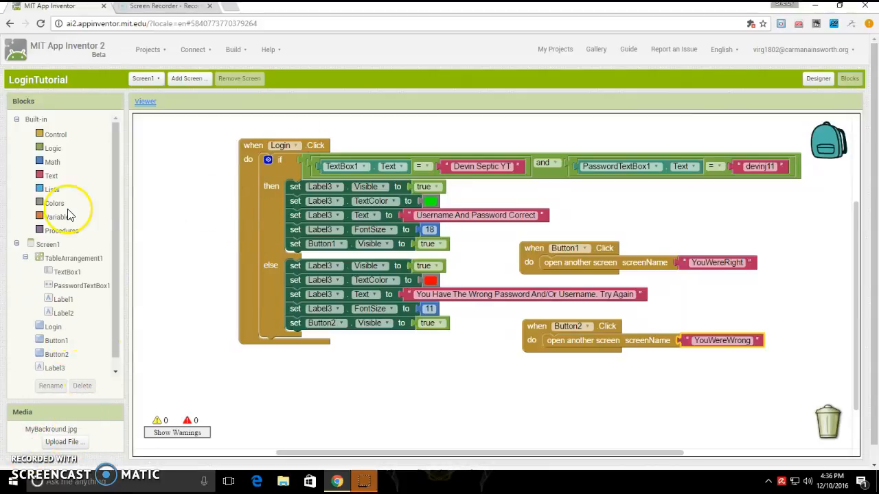
mouse_move(99, 272)
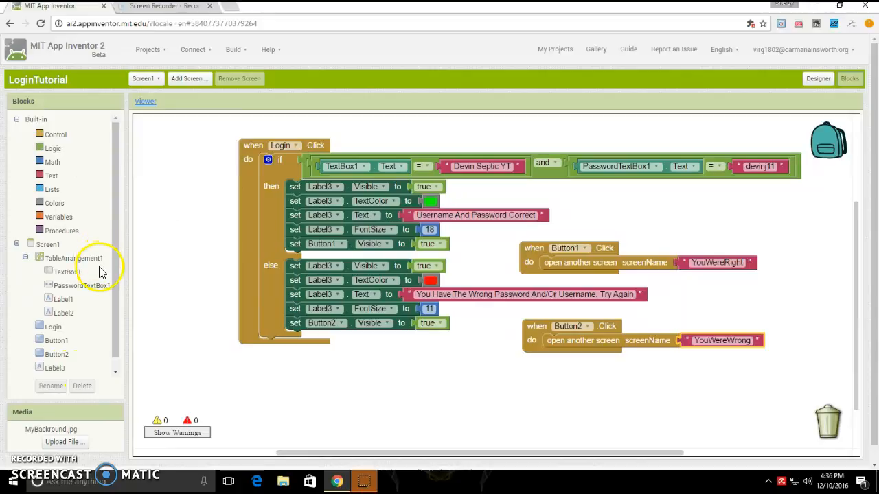
mouse_move(208, 154)
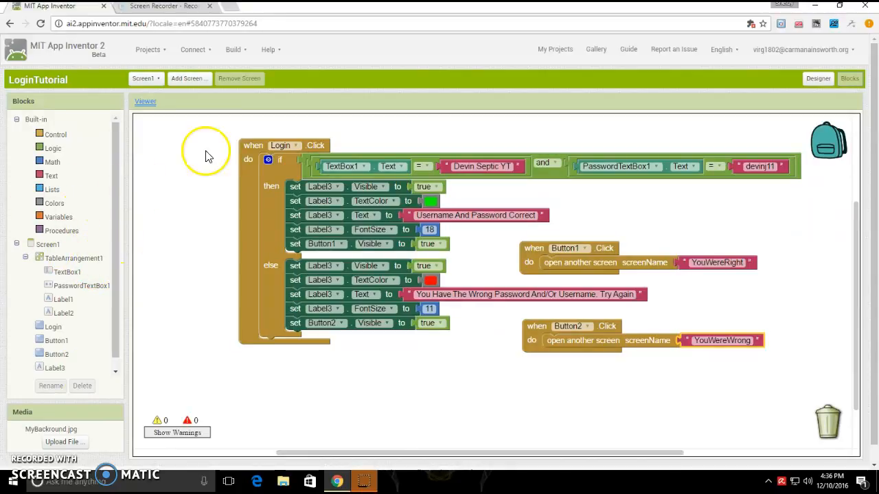
mouse_move(267, 189)
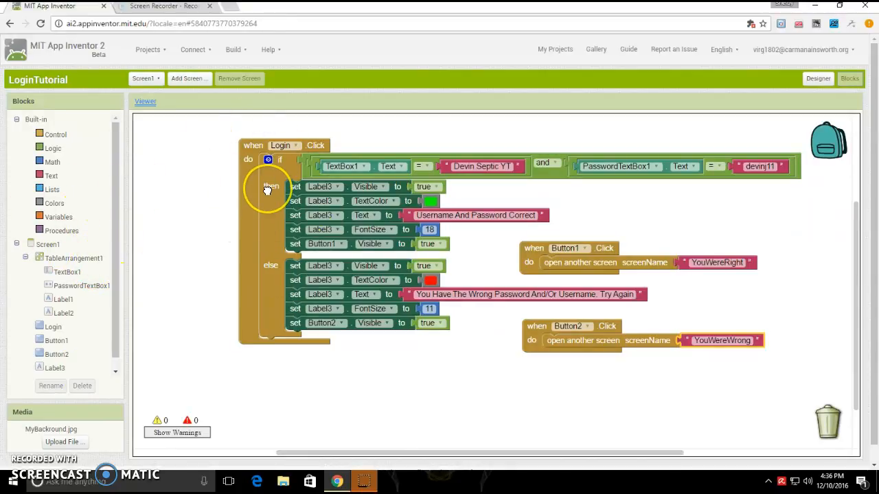
mouse_move(436, 267)
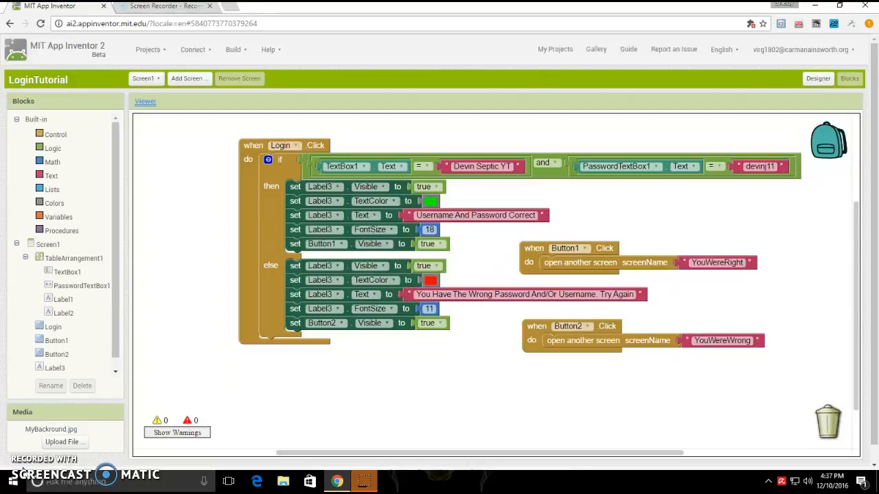
mouse_move(87, 362)
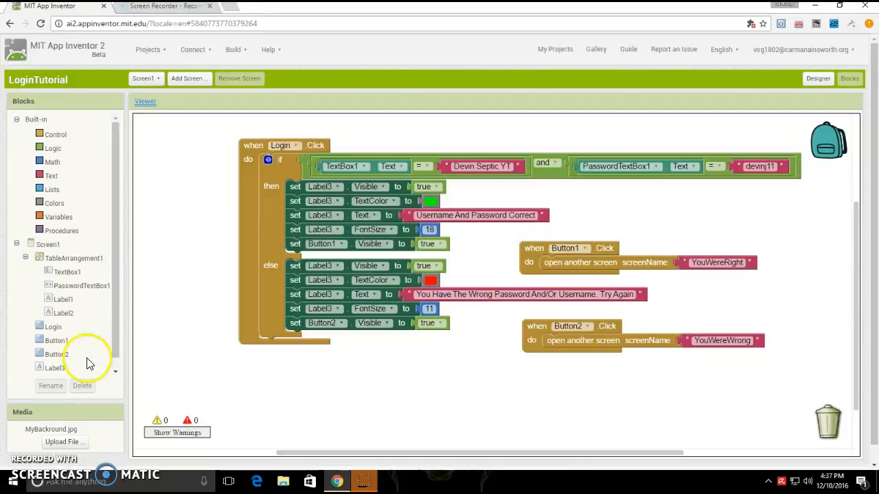
click(52, 326)
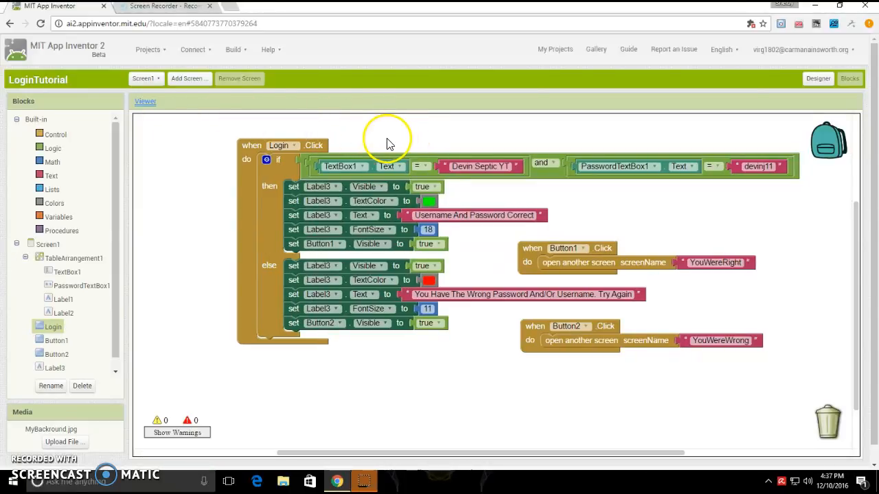
mouse_move(48, 140)
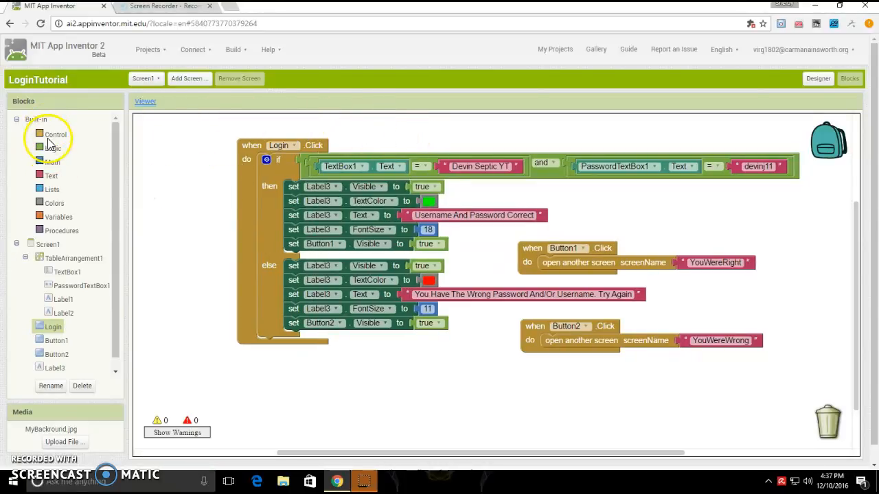
click(55, 135)
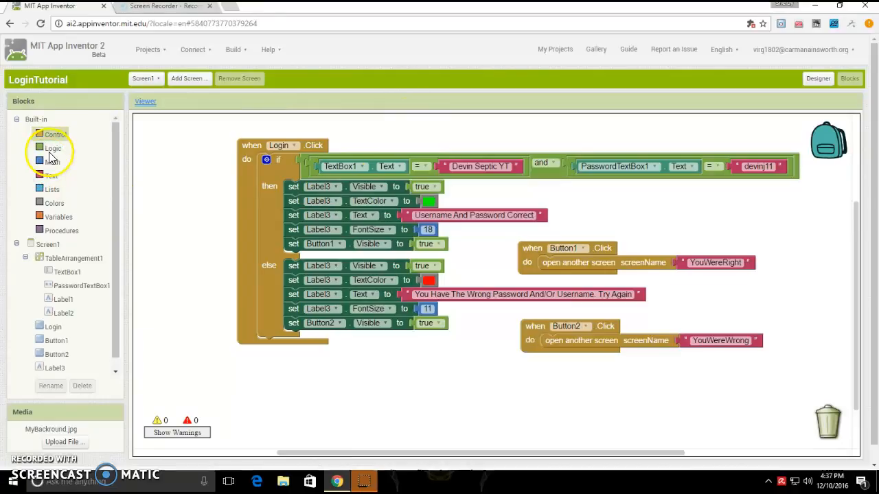
click(53, 148)
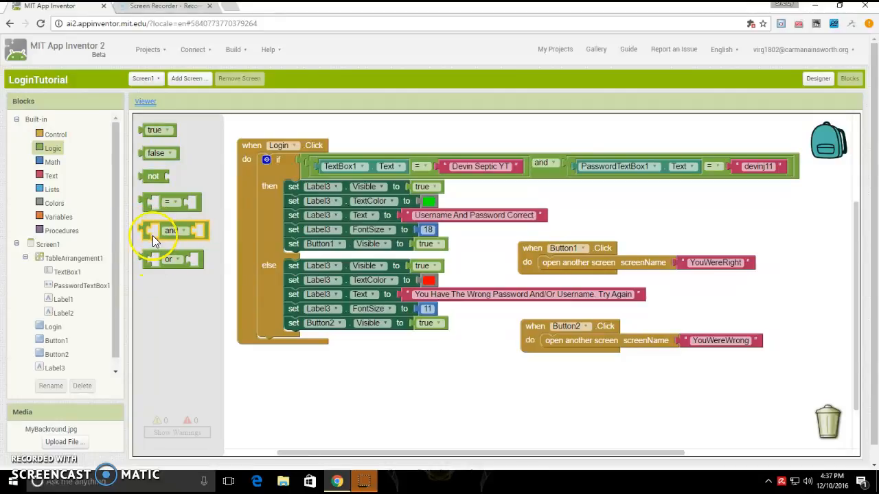
mouse_move(230, 180)
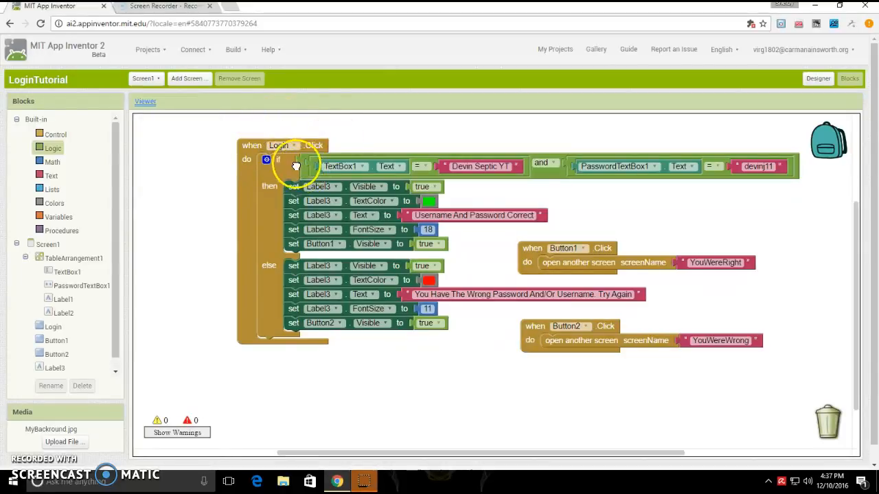
click(52, 148)
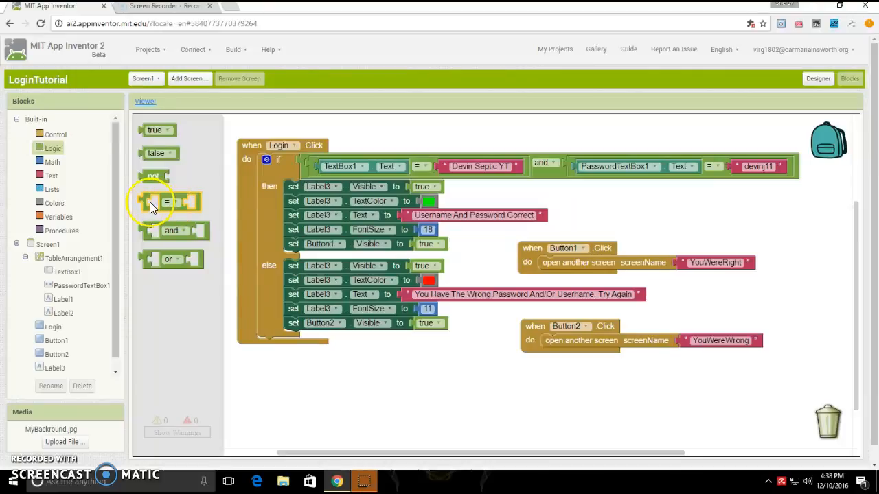
mouse_move(315, 129)
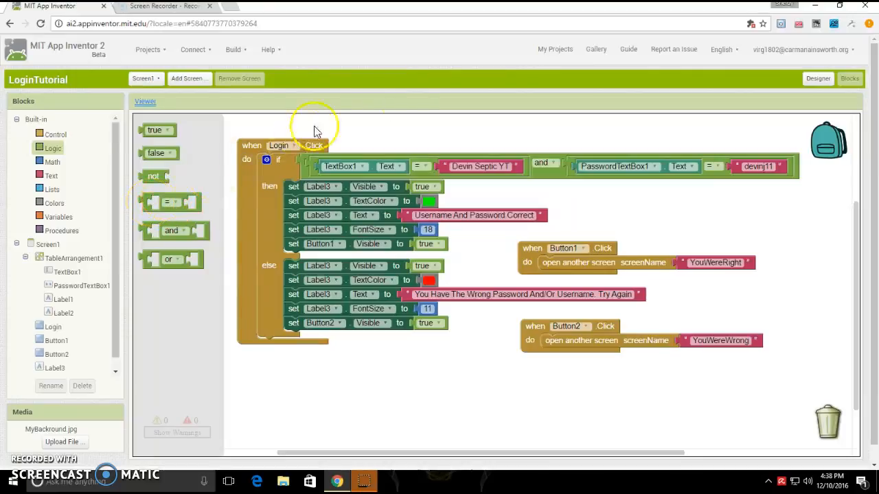
mouse_move(165, 203)
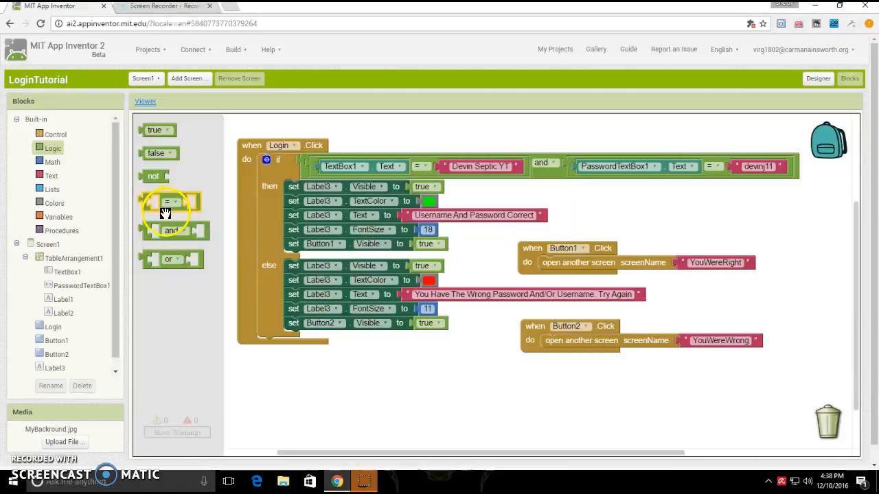
mouse_move(232, 205)
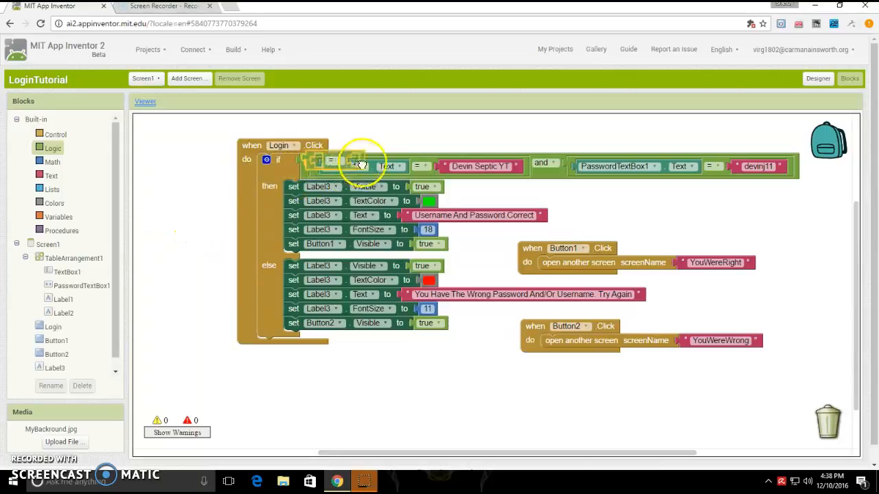
drag(360, 162, 179, 200)
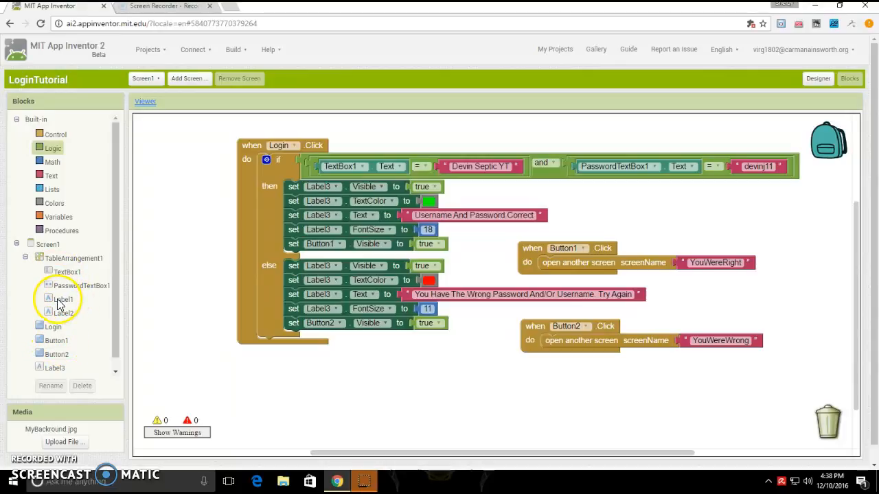
Step: Browse the Label1 and TextBox1 component block drawers
click(62, 300)
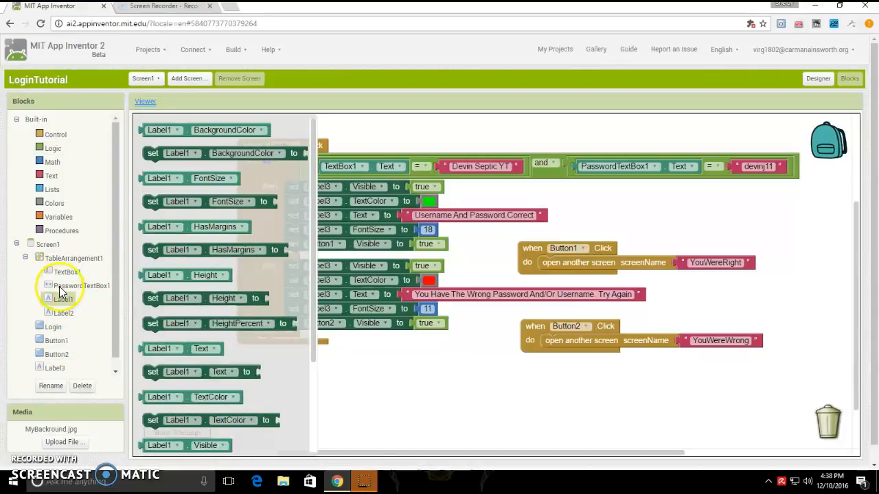
click(67, 272)
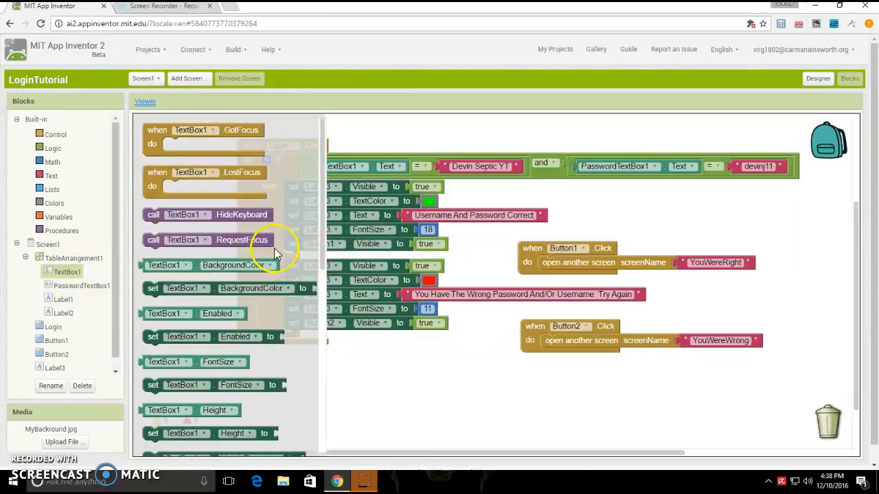
scroll(down, 3)
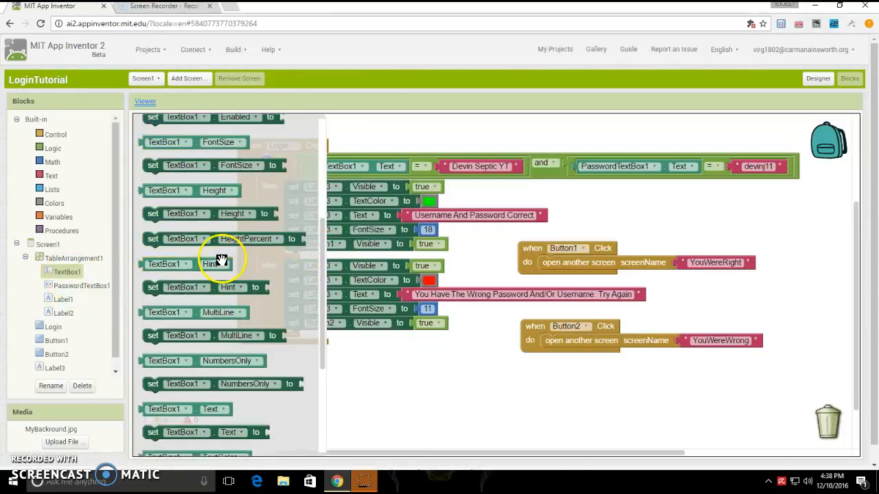
scroll(down, 3)
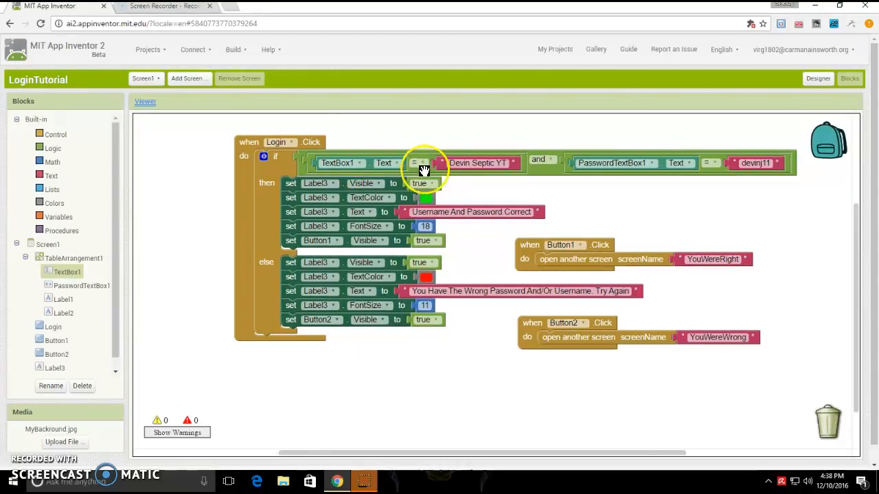
mouse_move(455, 158)
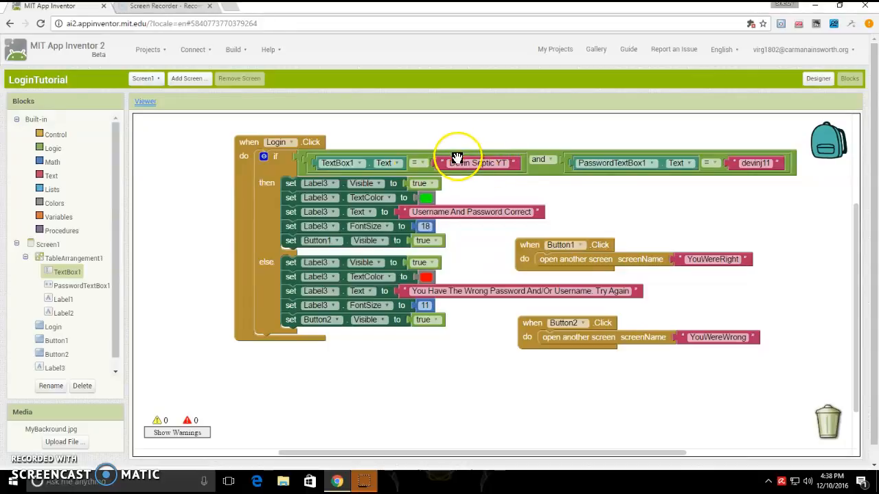
mouse_move(532, 168)
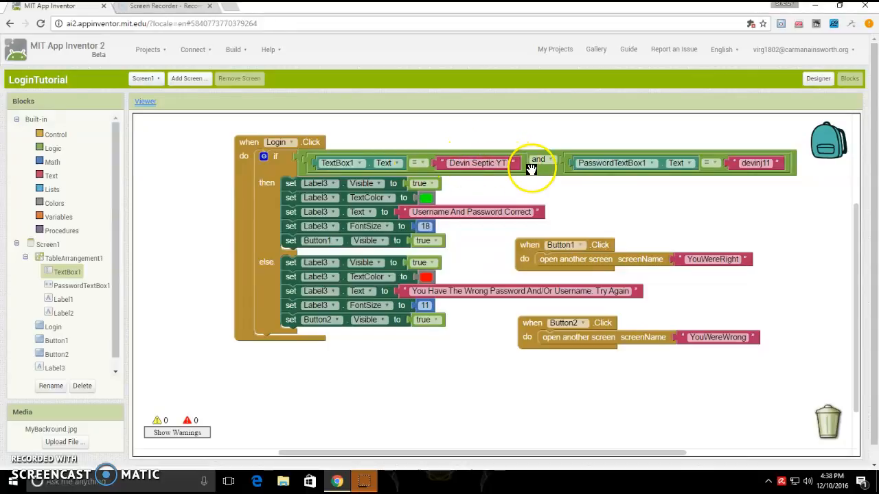
mouse_move(549, 254)
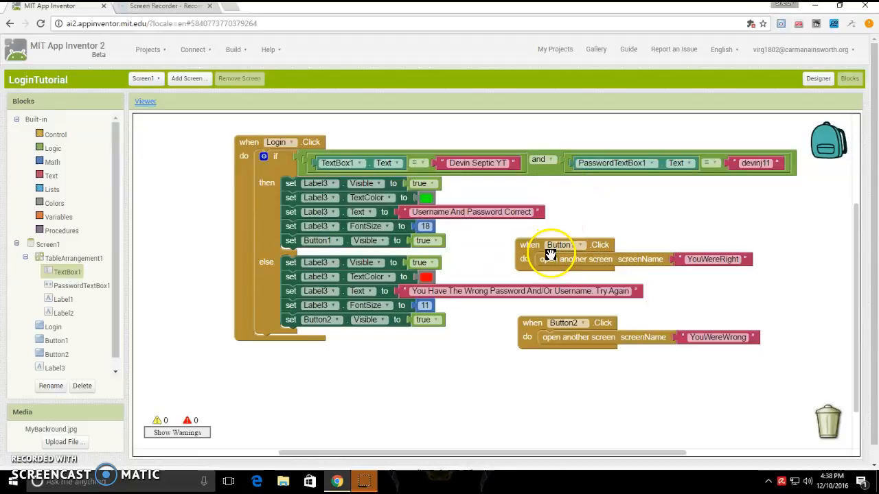
mouse_move(528, 193)
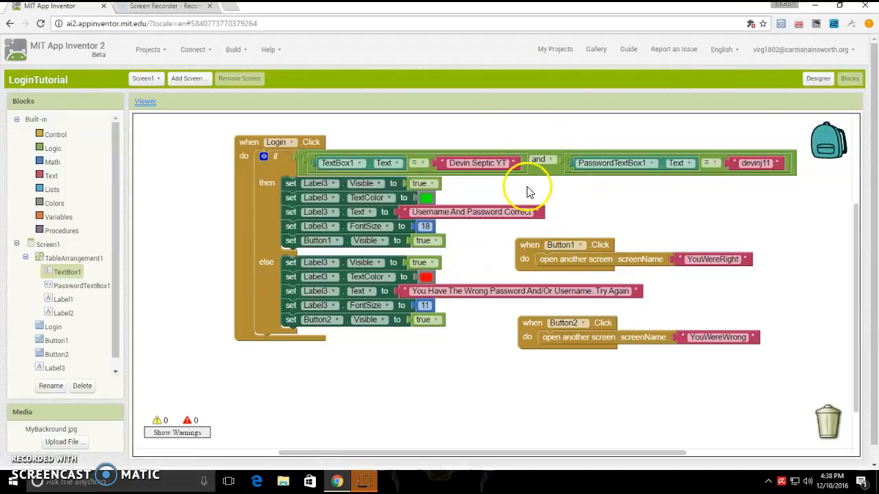
click(81, 286)
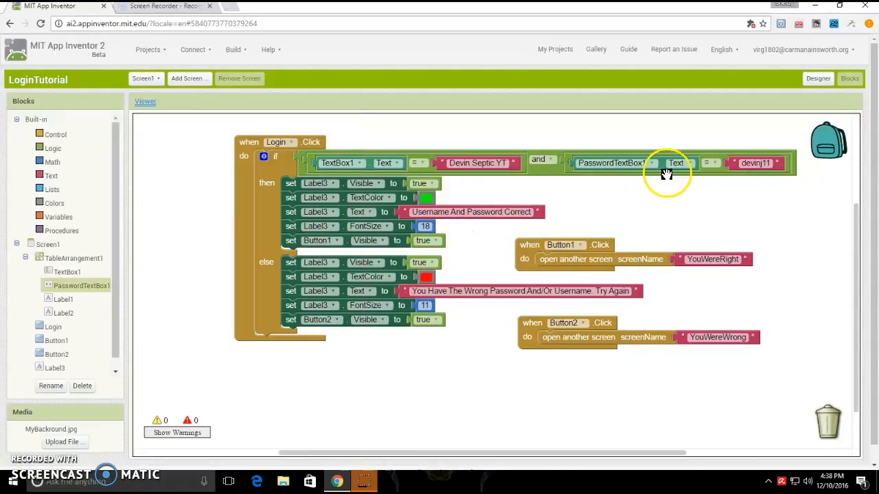
mouse_move(618, 192)
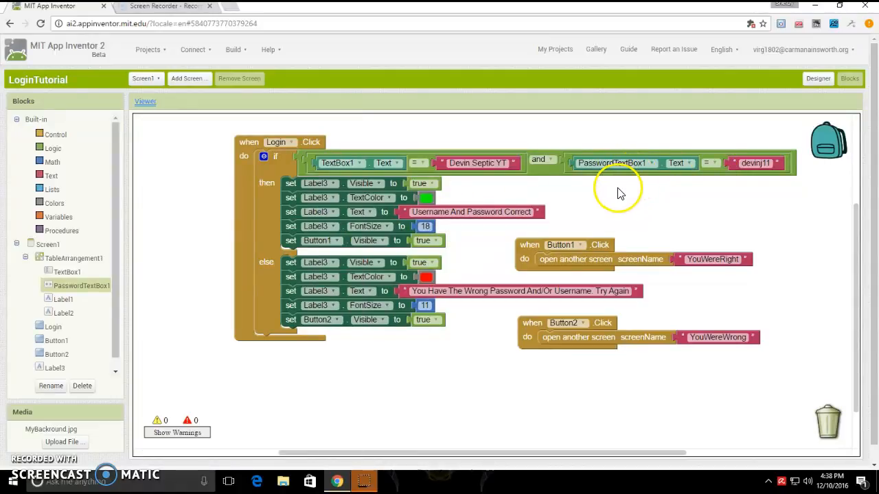
mouse_move(720, 167)
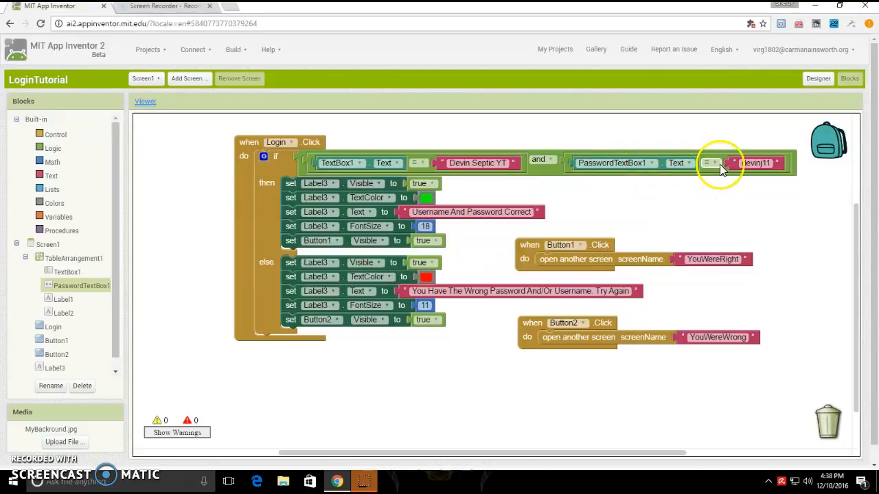
mouse_move(565, 242)
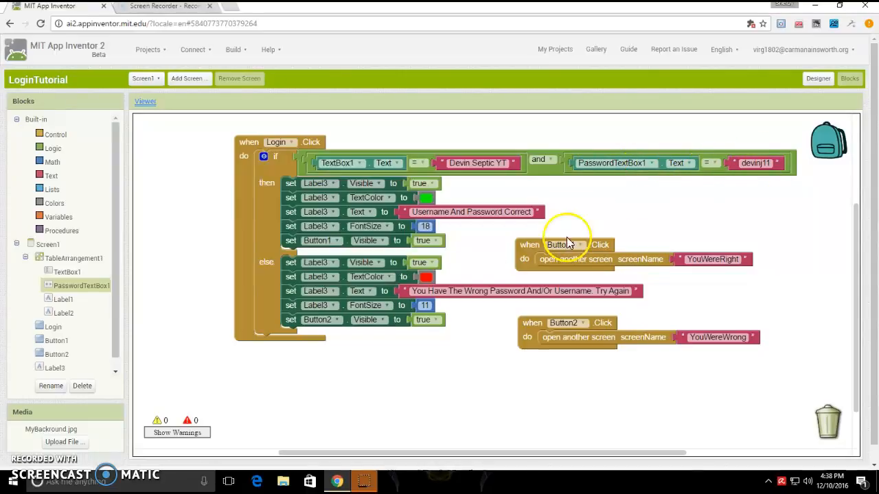
mouse_move(495, 110)
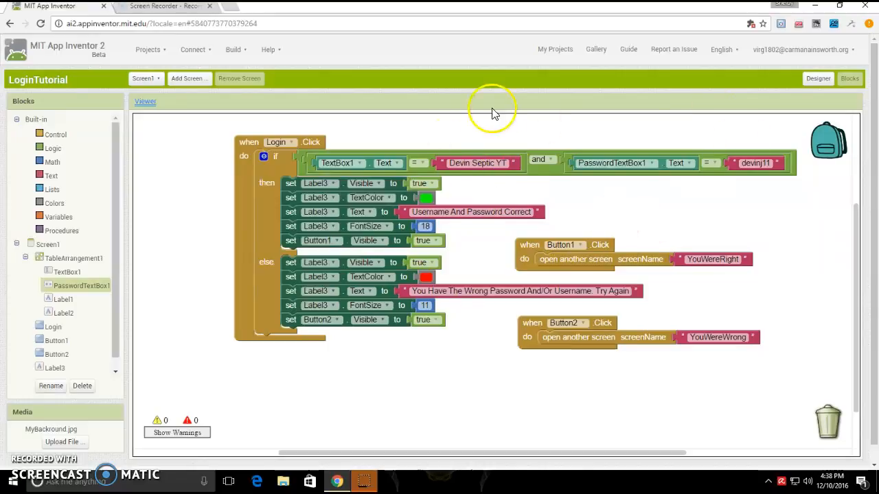
mouse_move(310, 178)
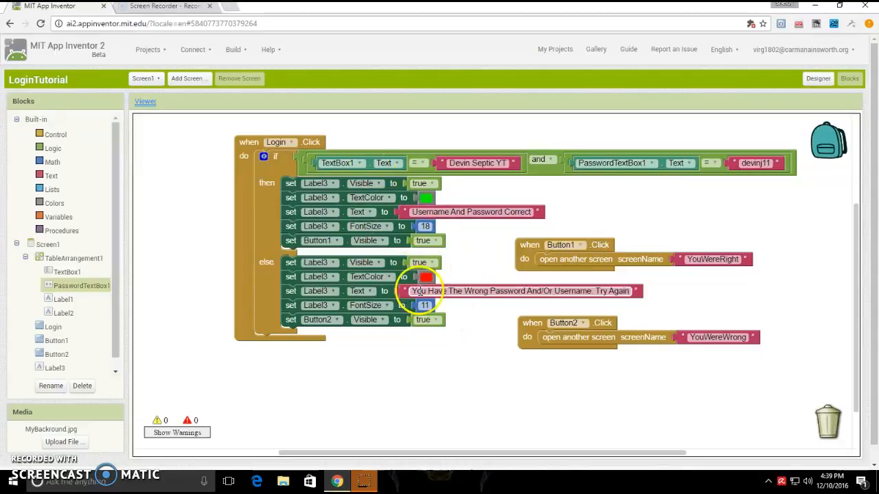
mouse_move(383, 247)
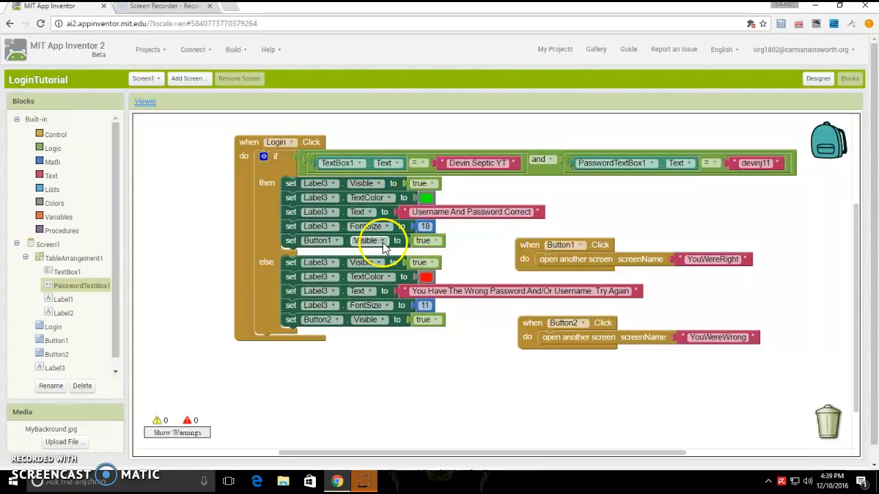
mouse_move(549, 280)
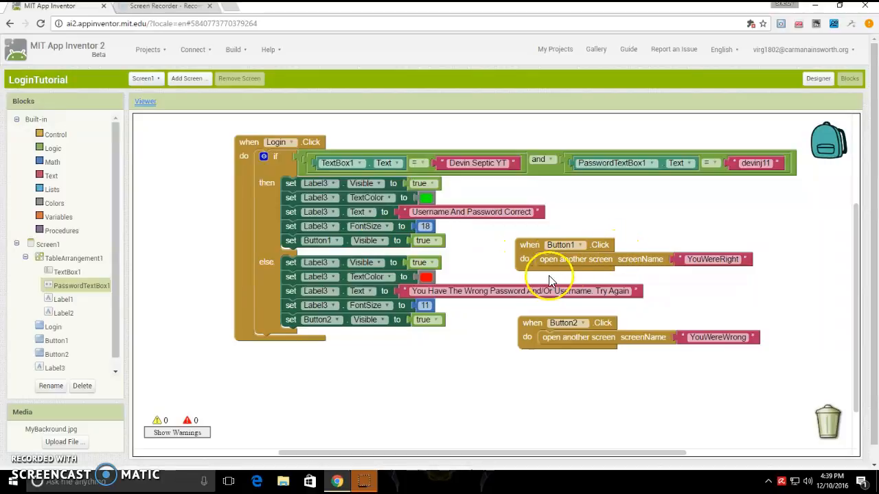
mouse_move(637, 240)
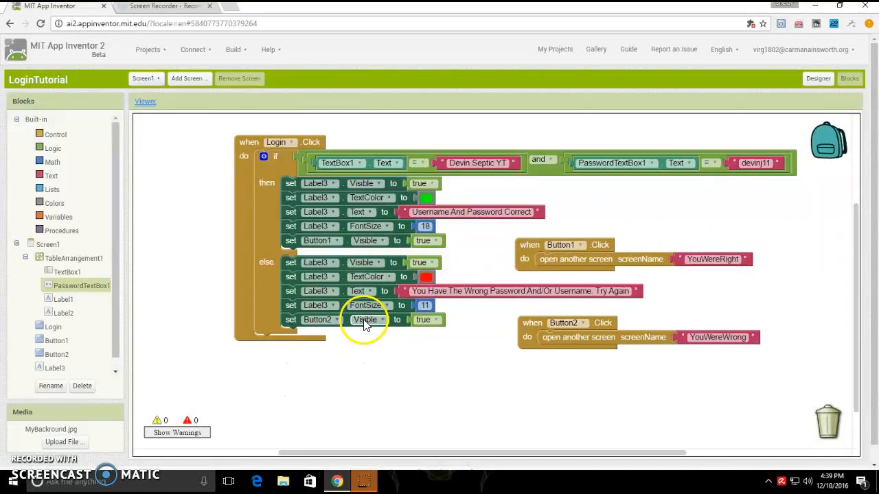
mouse_move(390, 335)
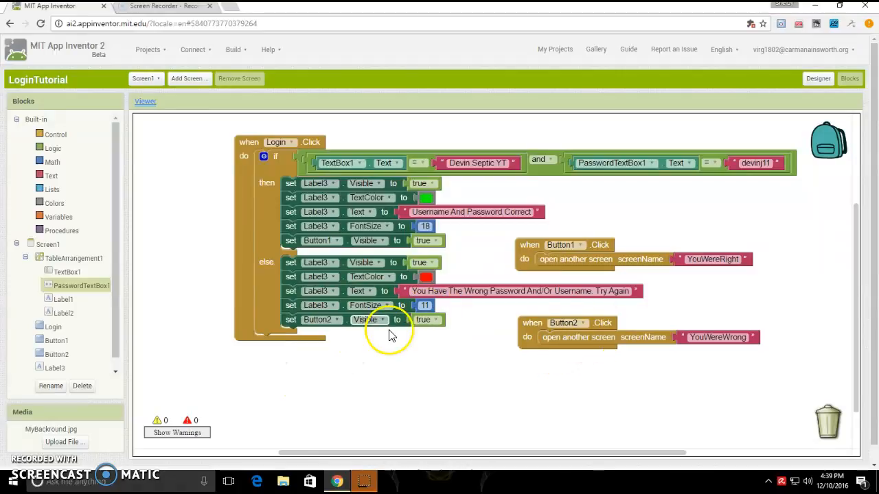
mouse_move(587, 359)
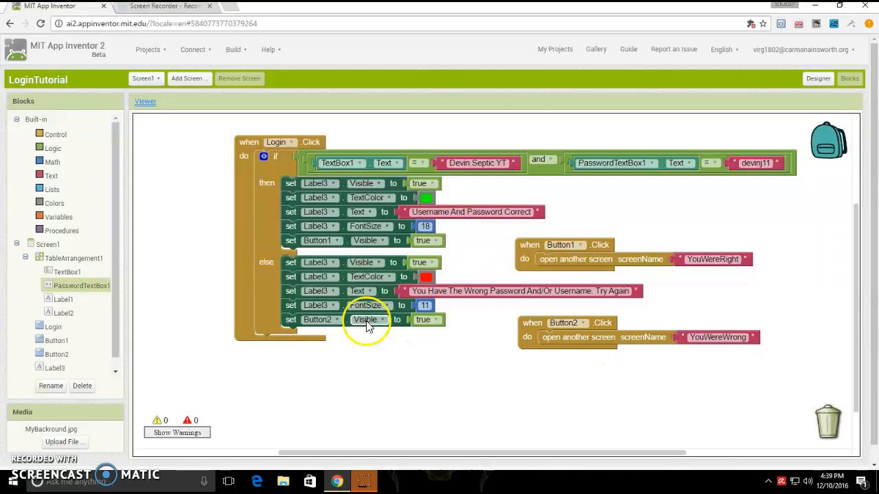
mouse_move(644, 364)
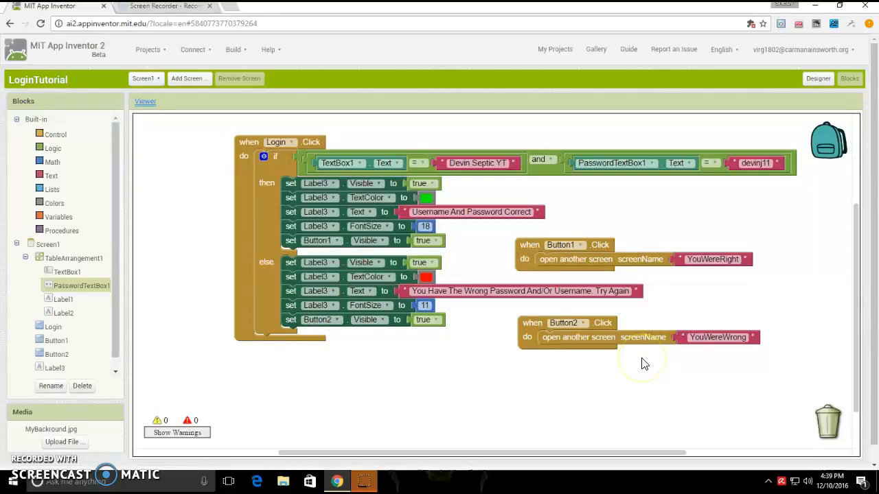
mouse_move(653, 341)
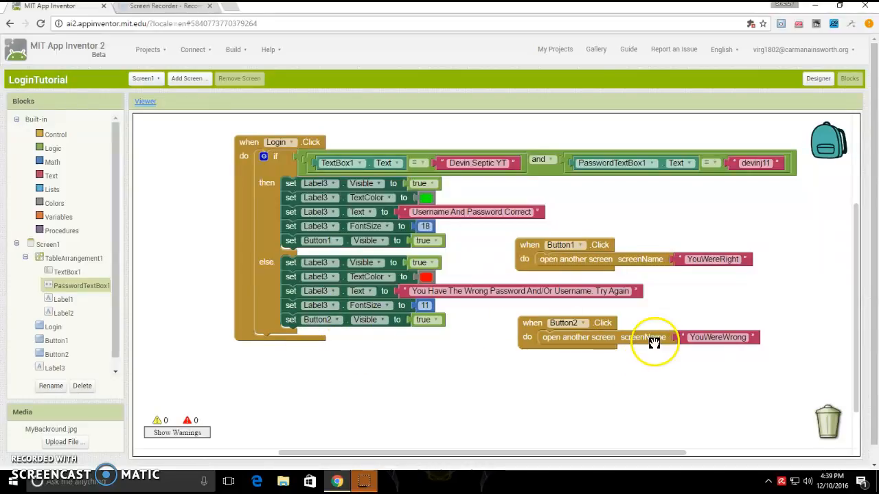
mouse_move(617, 360)
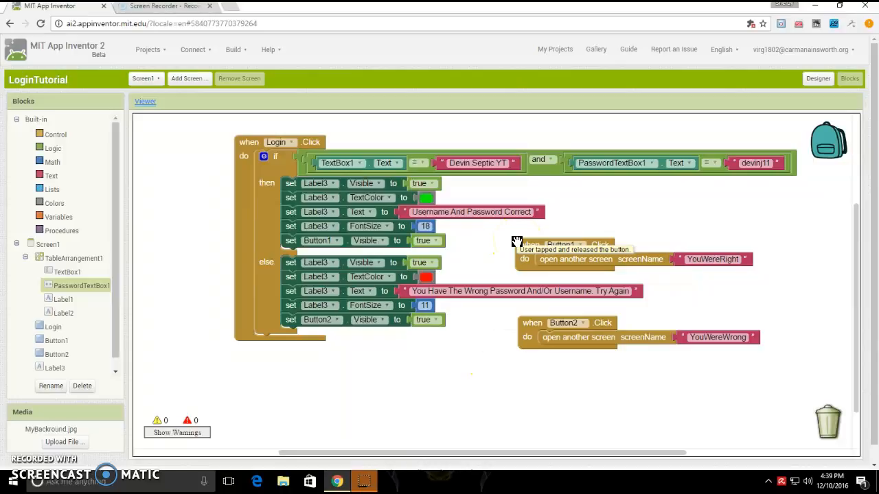
mouse_move(428, 204)
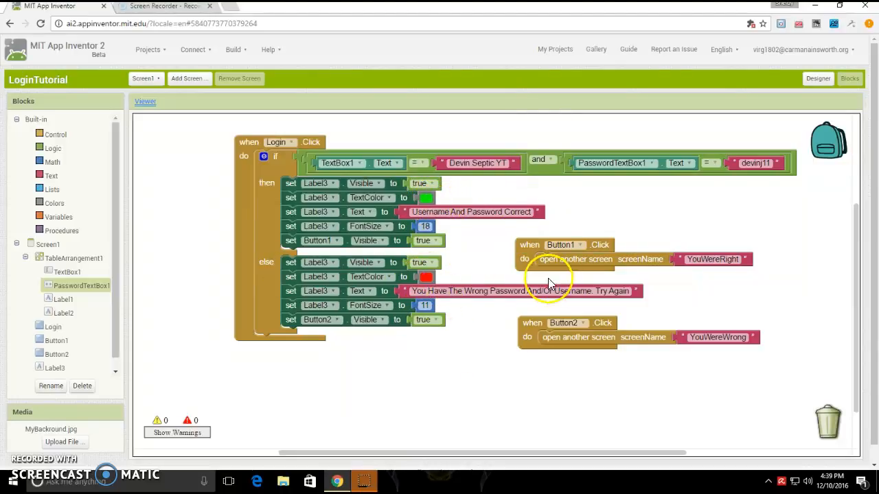
mouse_move(405, 319)
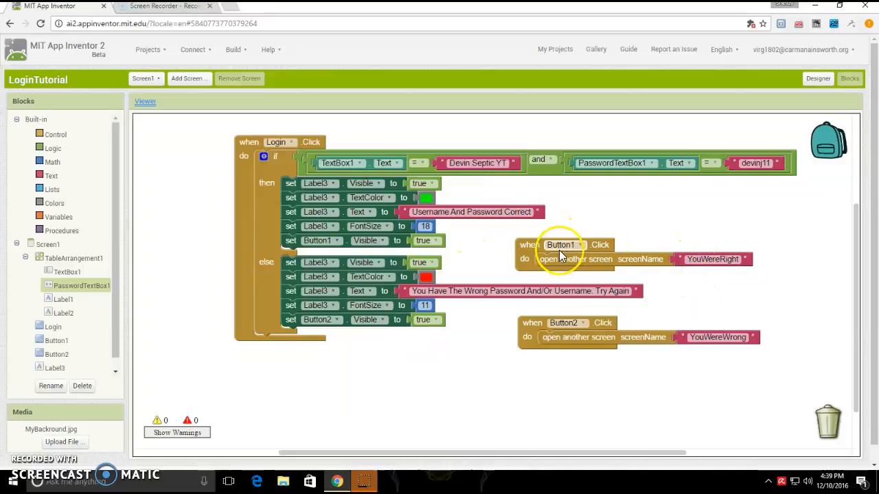
mouse_move(780, 257)
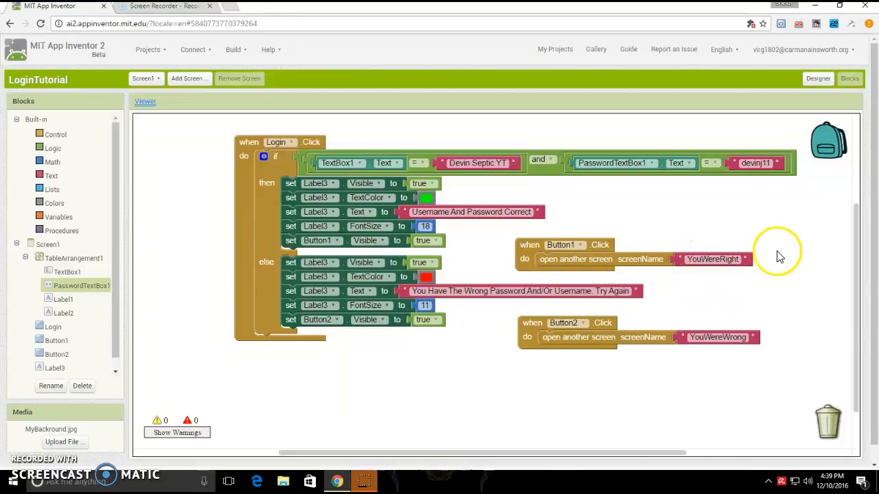
Step: Use the screen dropdown and select the Button1 screen-opening handler in the workspace
click(145, 78)
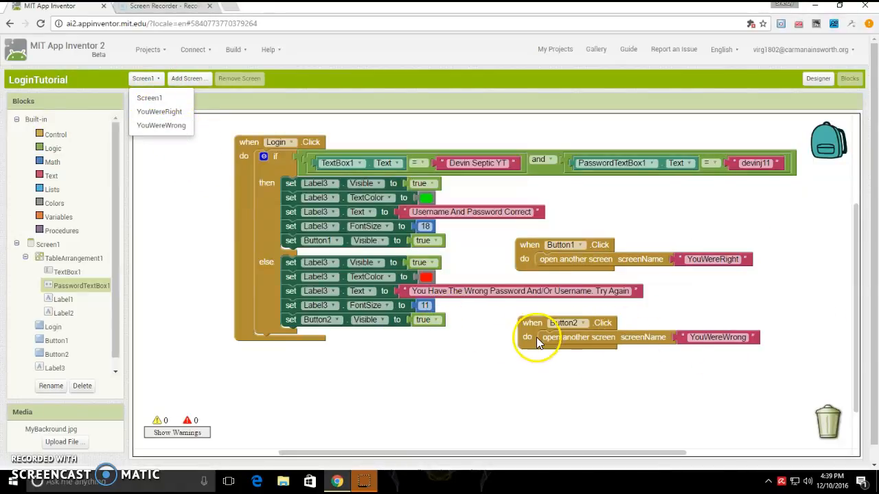
mouse_move(679, 382)
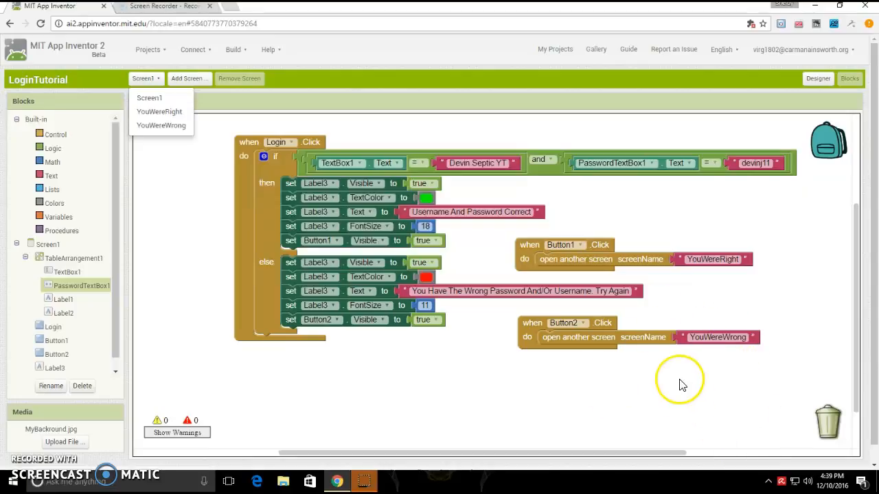
mouse_move(551, 213)
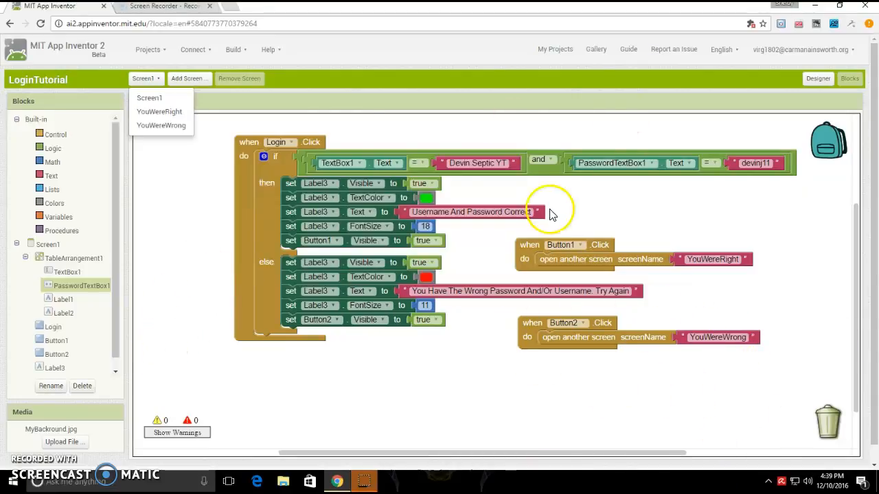
mouse_move(371, 273)
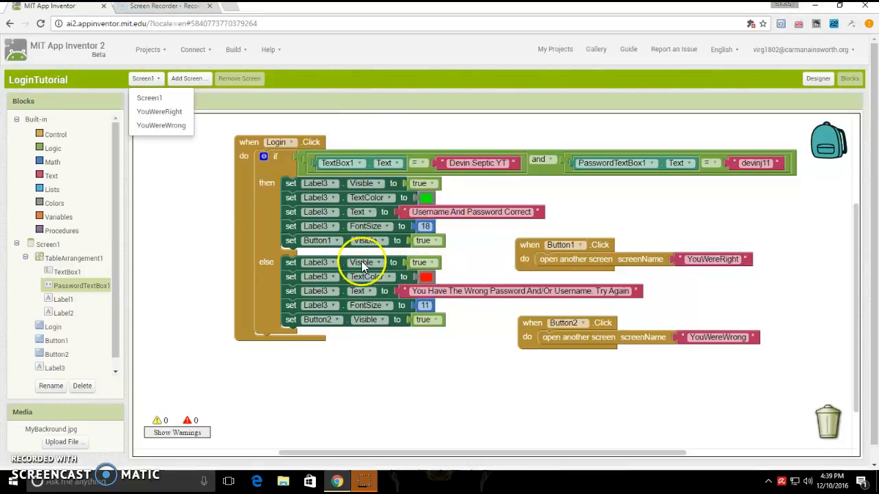
mouse_move(324, 297)
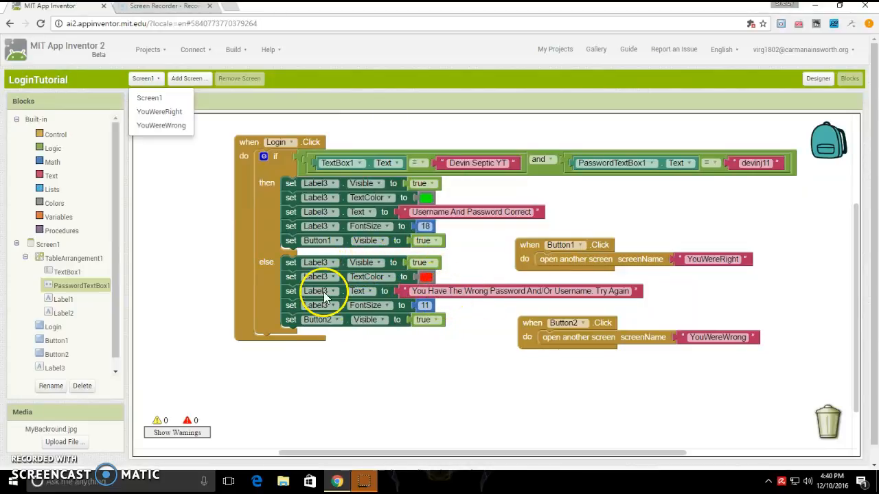
mouse_move(382, 199)
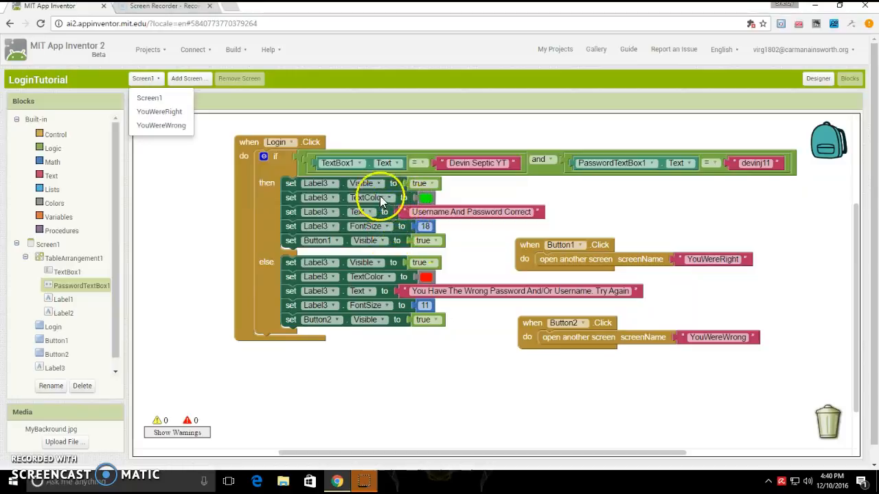
mouse_move(436, 319)
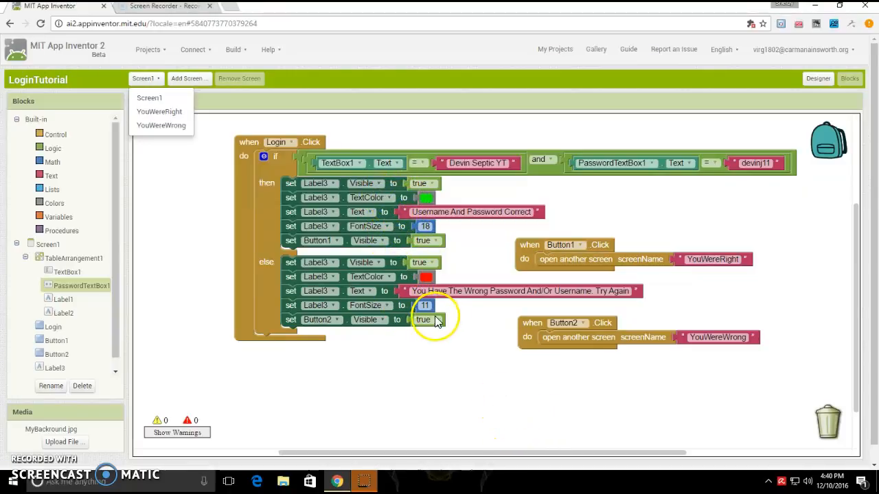
mouse_move(547, 287)
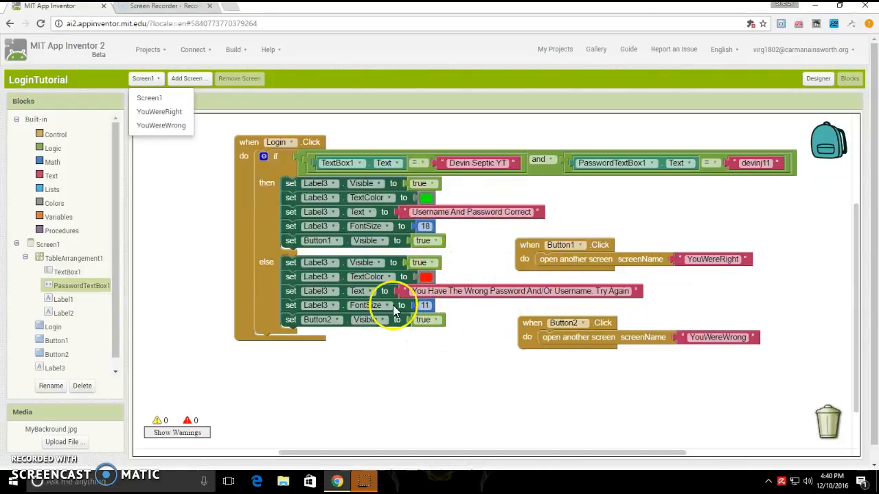
click(556, 272)
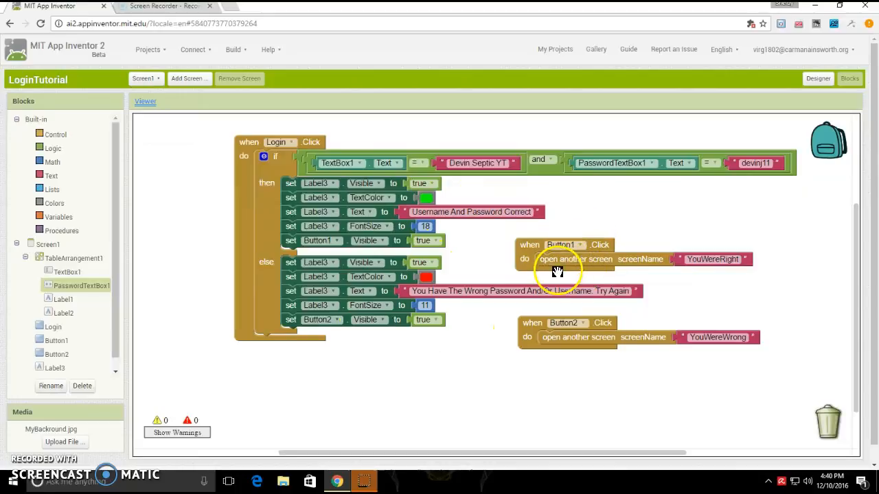
mouse_move(556, 274)
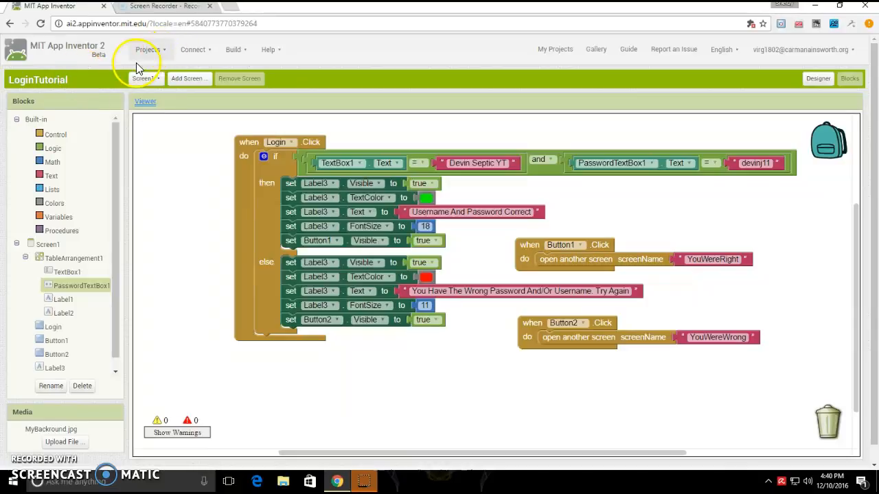
Step: Switch to the YouWereWrong screen and view its Designer layout
click(146, 79)
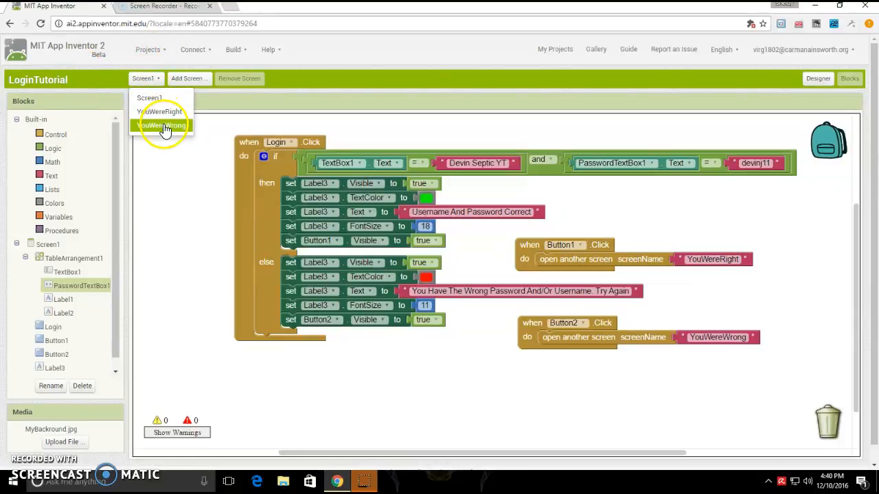
click(162, 125)
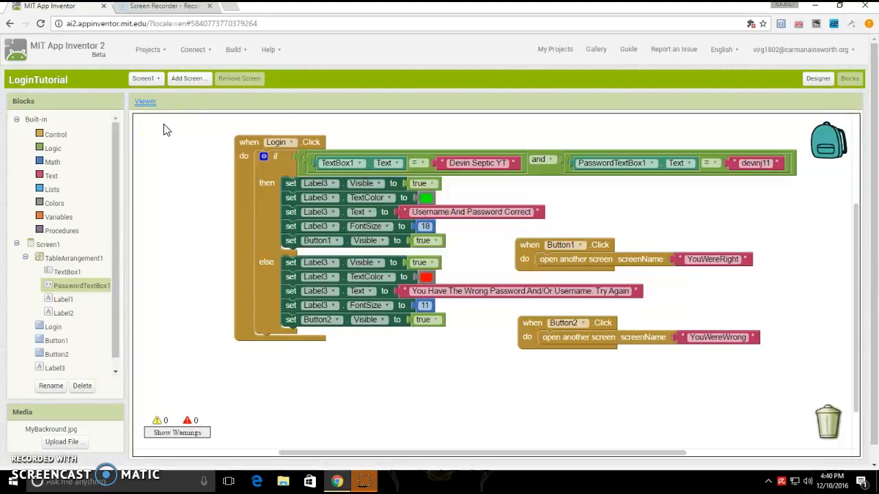
mouse_move(250, 211)
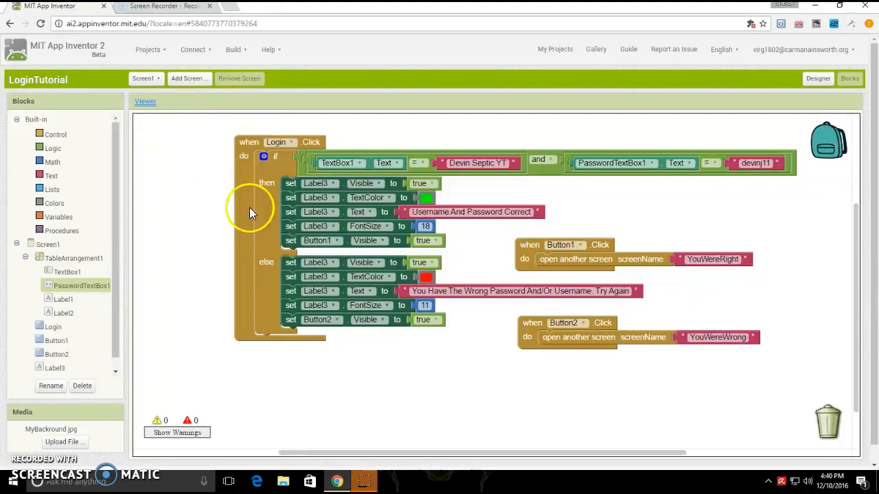
mouse_move(631, 254)
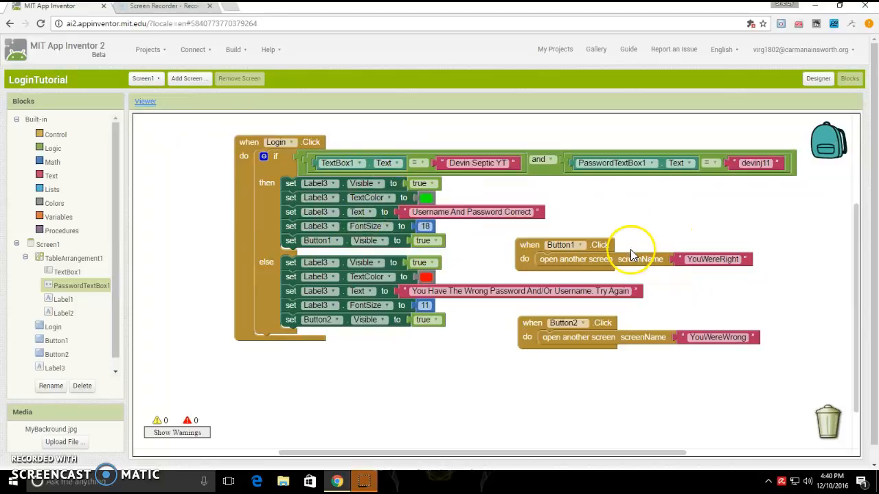
click(145, 78)
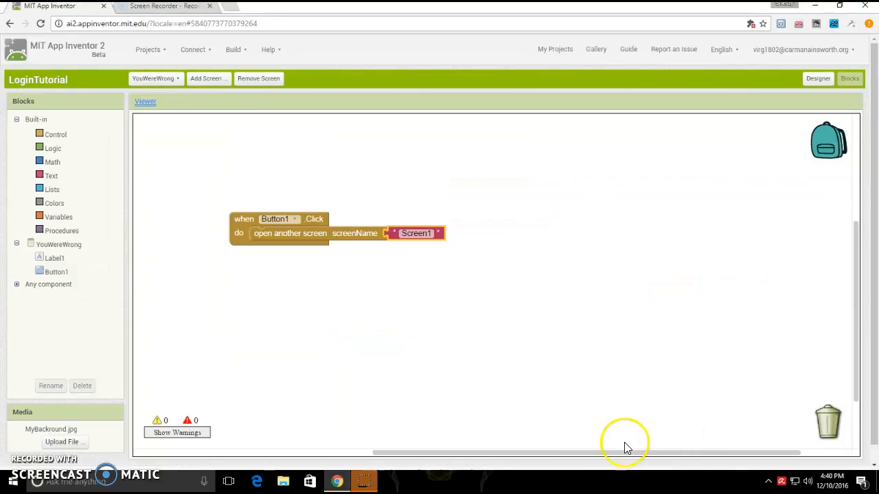
mouse_move(501, 192)
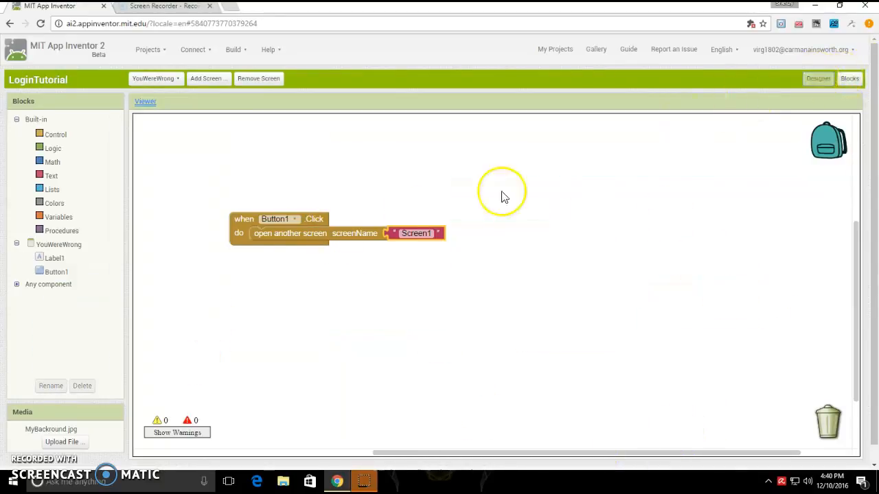
mouse_move(266, 218)
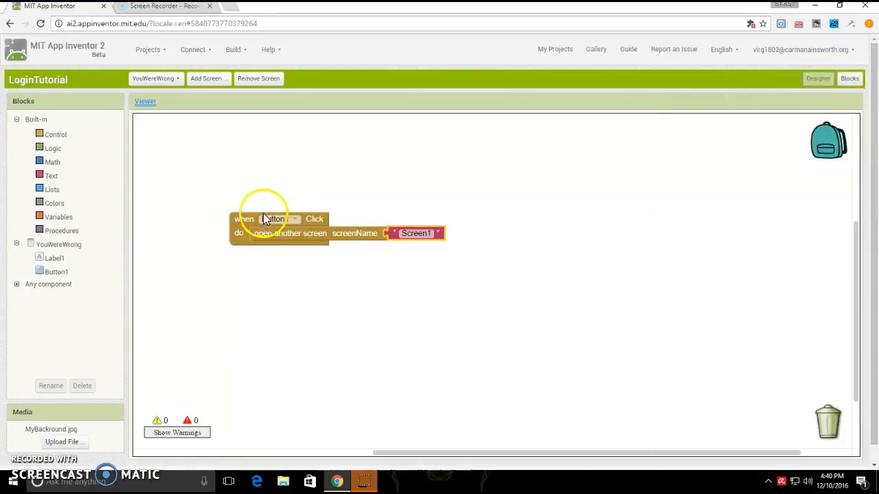
click(818, 78)
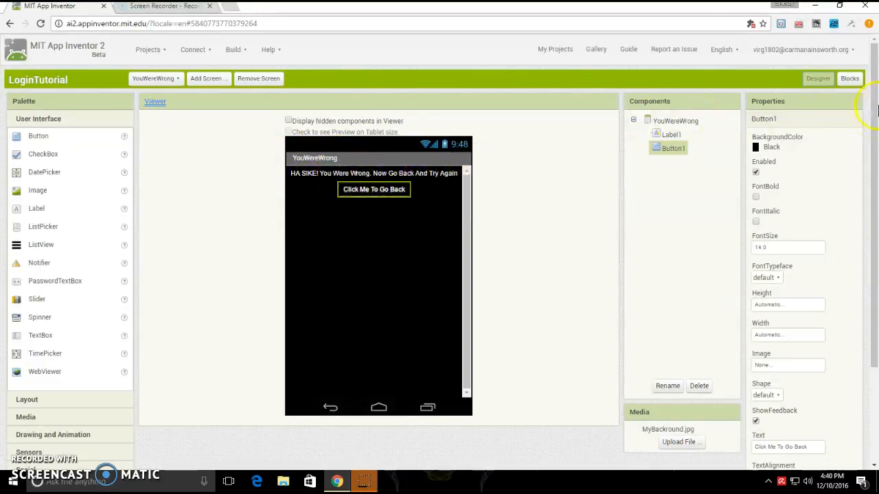
mouse_move(414, 226)
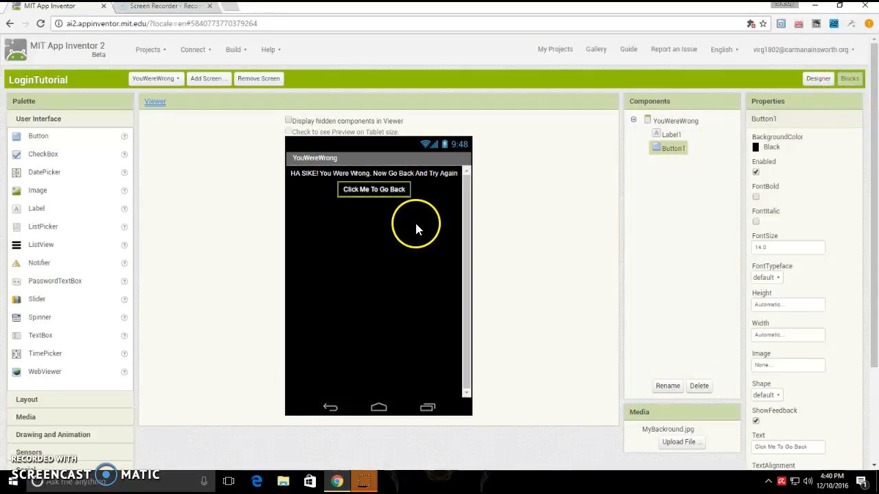
mouse_move(425, 464)
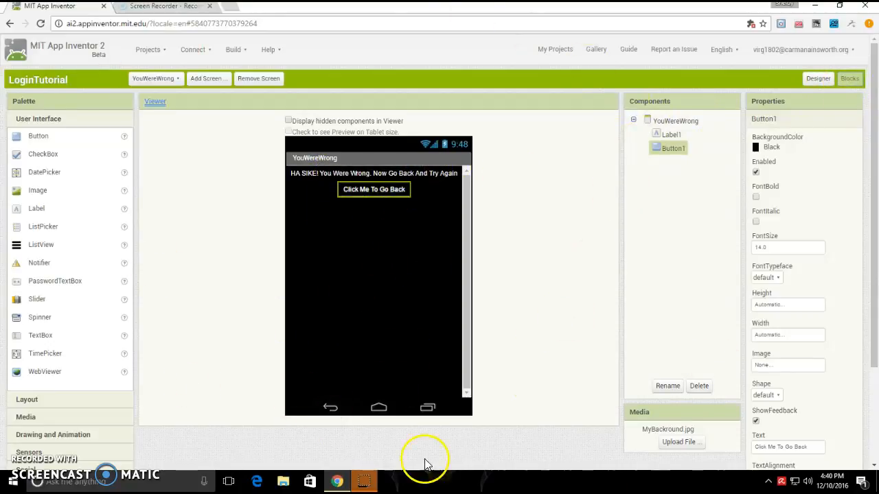
mouse_move(423, 82)
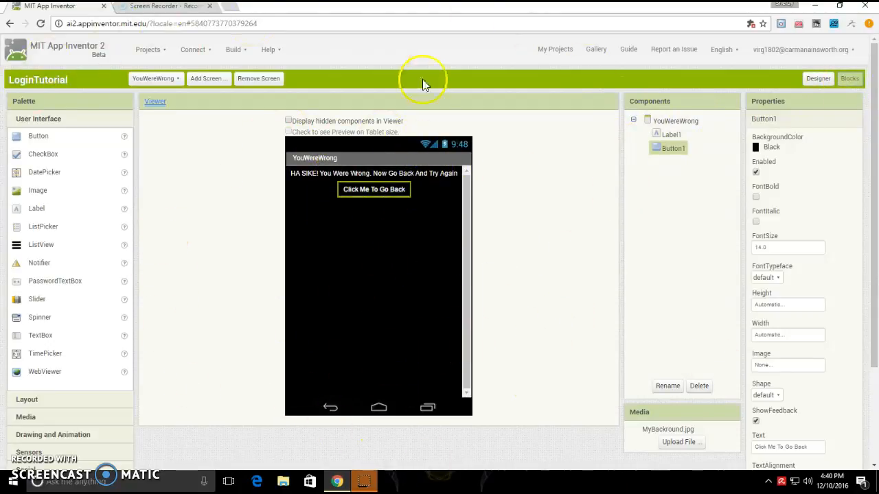
mouse_move(423, 220)
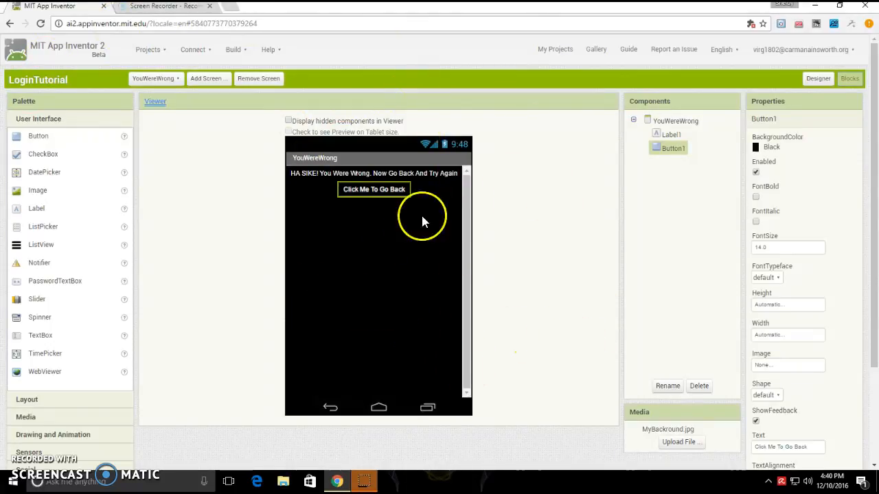
click(849, 79)
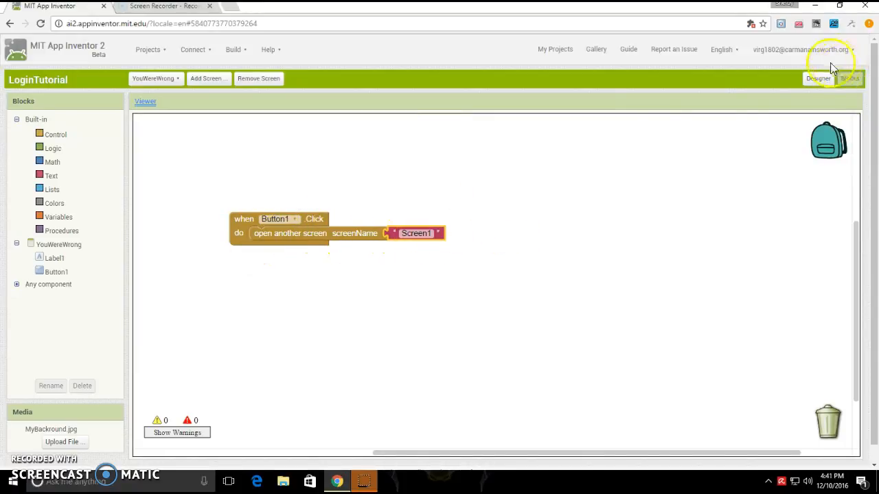
Step: Switch to the YouWereRight screen and view its Designer layout
click(154, 78)
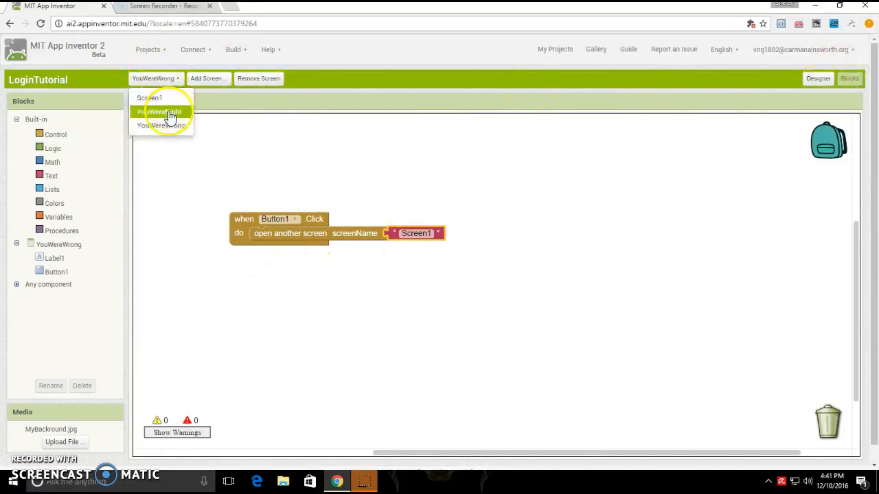
click(159, 111)
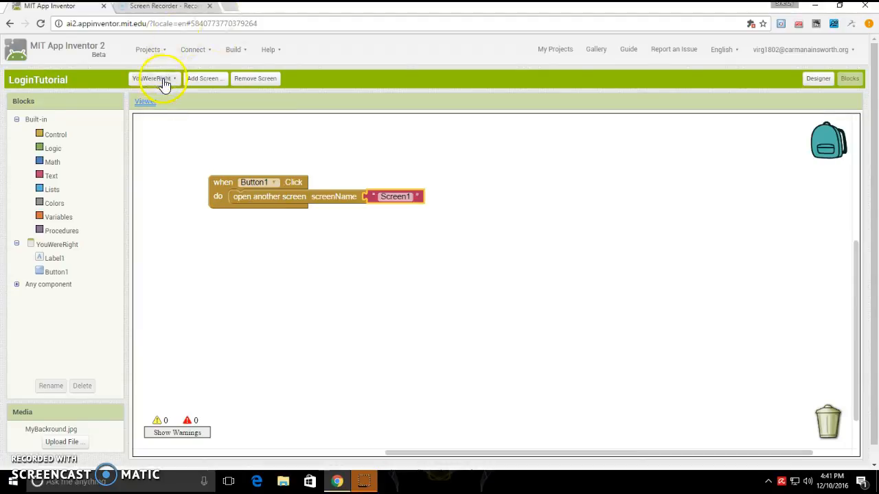
mouse_move(666, 165)
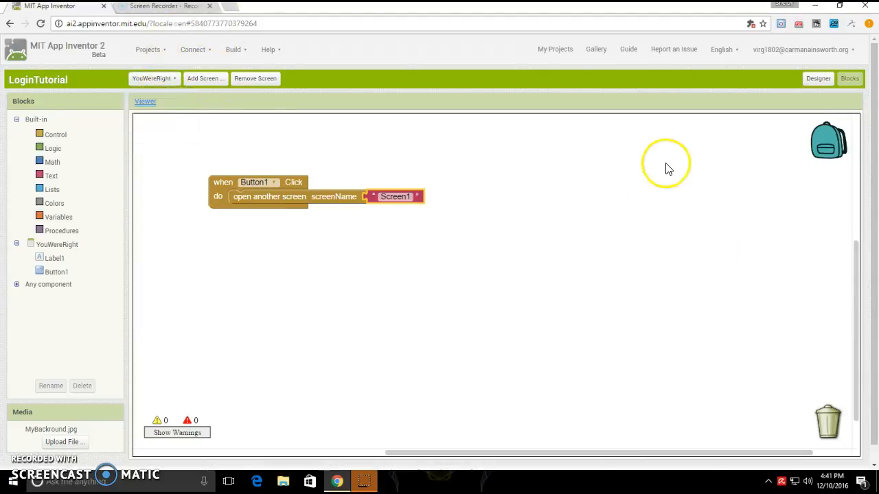
mouse_move(728, 129)
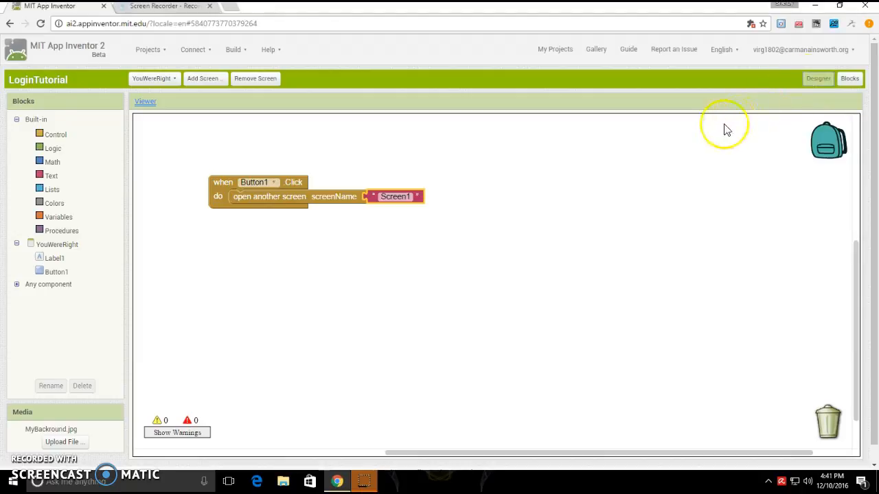
mouse_move(697, 135)
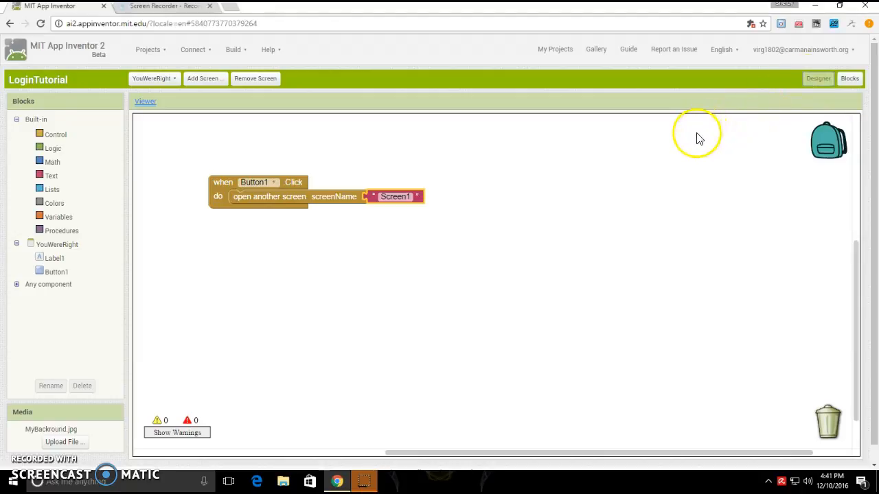
click(818, 79)
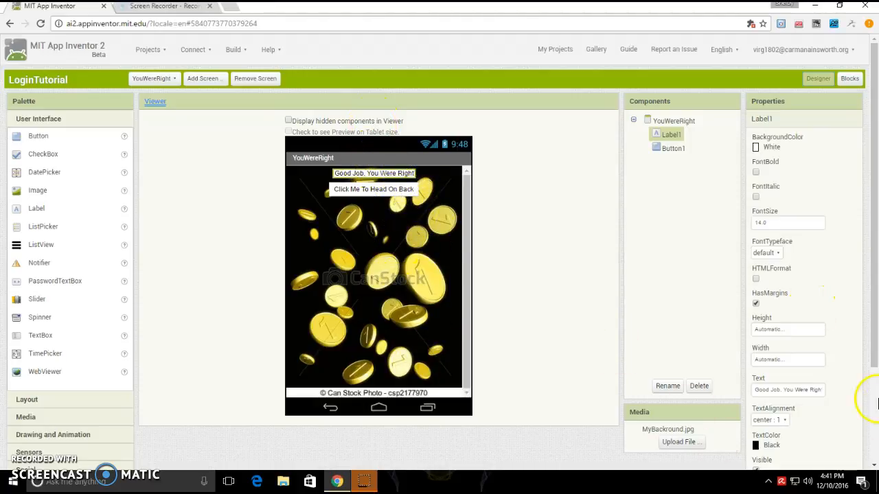
mouse_move(511, 176)
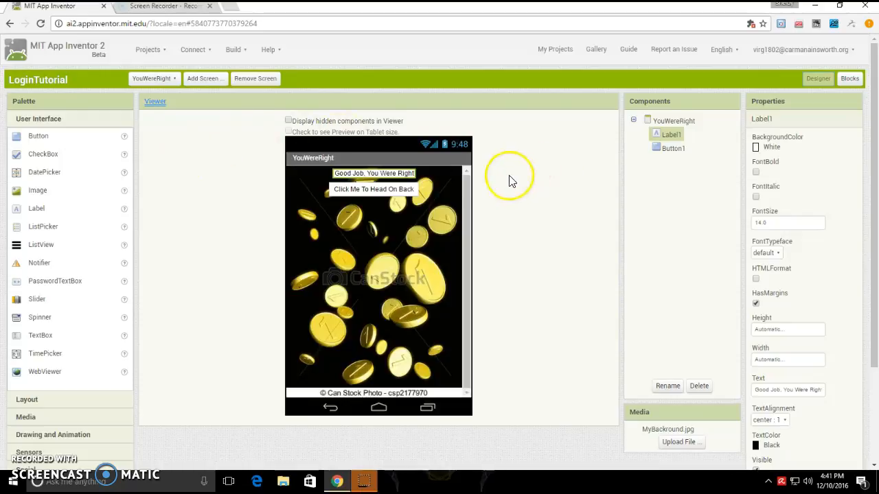
mouse_move(357, 245)
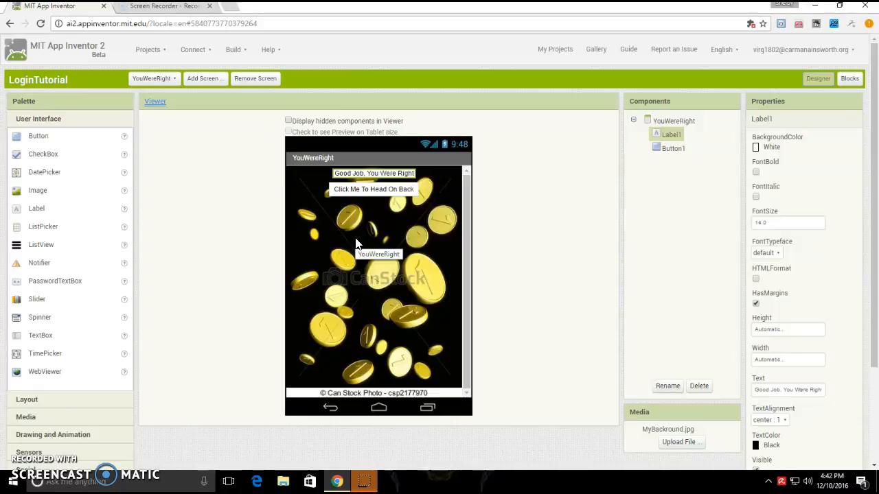
mouse_move(21, 467)
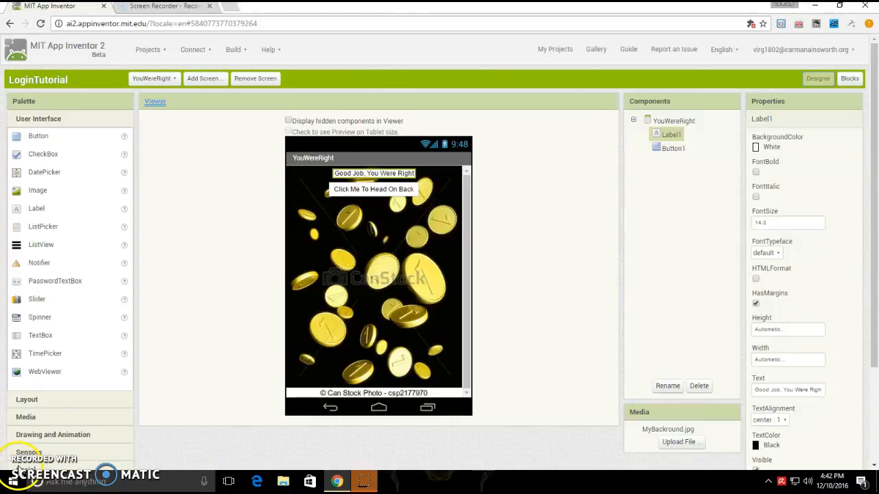